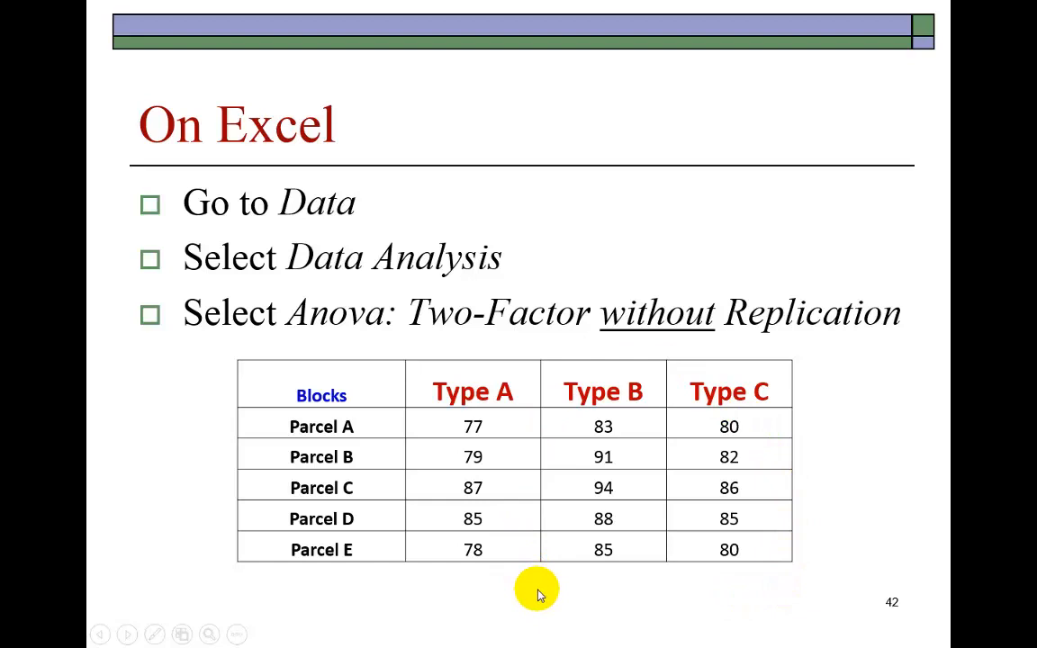
{"action": "mouse_move", "coordinate": [457, 348]}
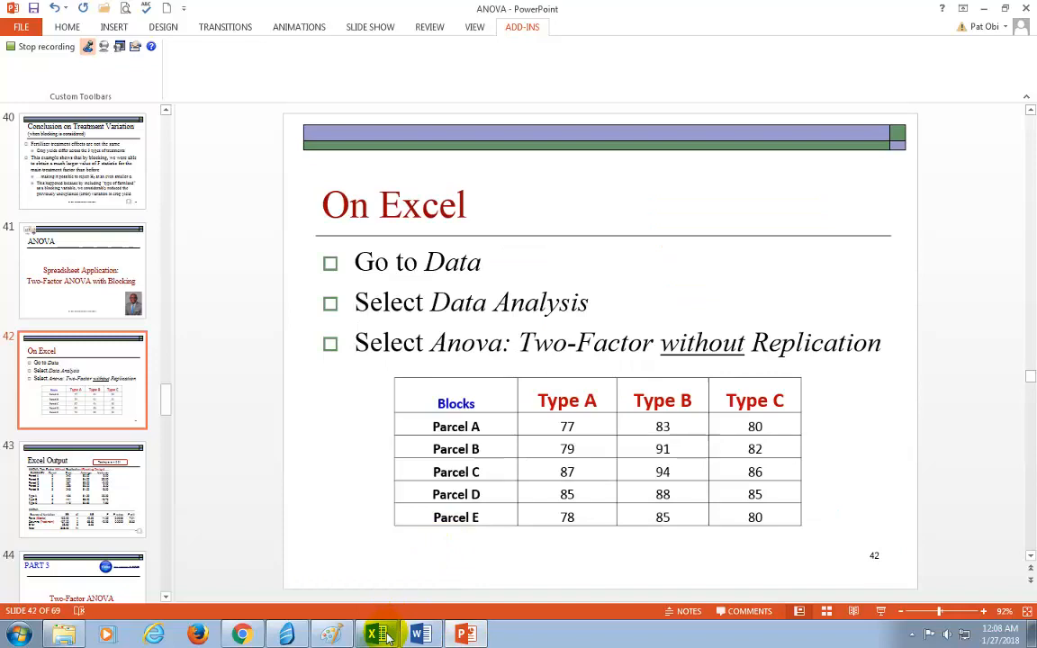
Step: From the parcel workbook, start the Anova: Two-Factor Without Replication tool with blank fields
{"action": "left_click", "coordinate": [374, 634]}
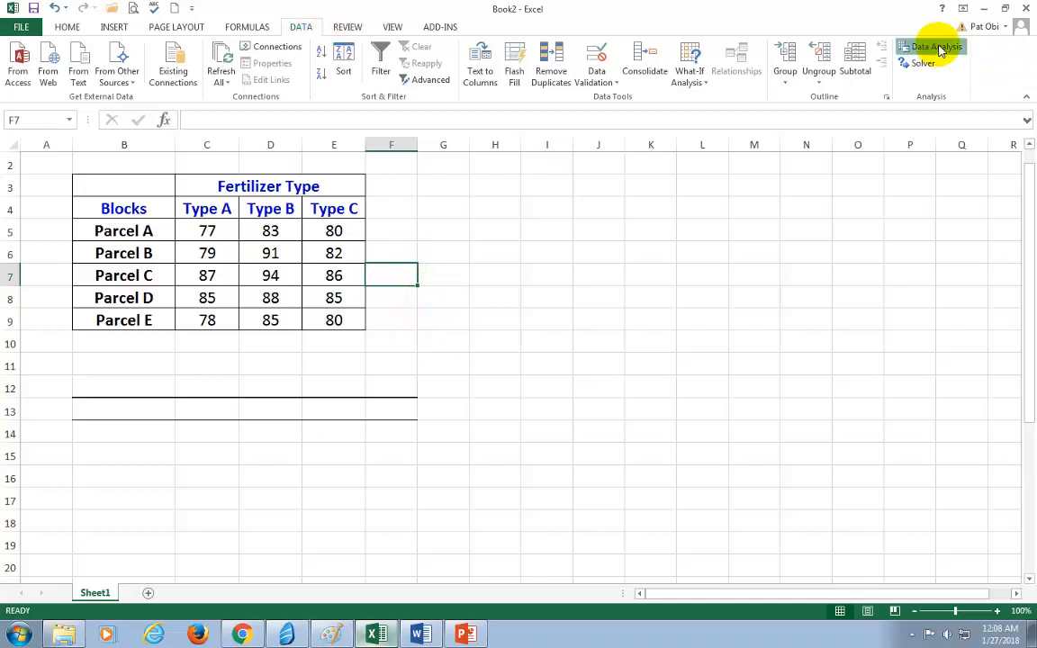
{"action": "left_click", "coordinate": [934, 47]}
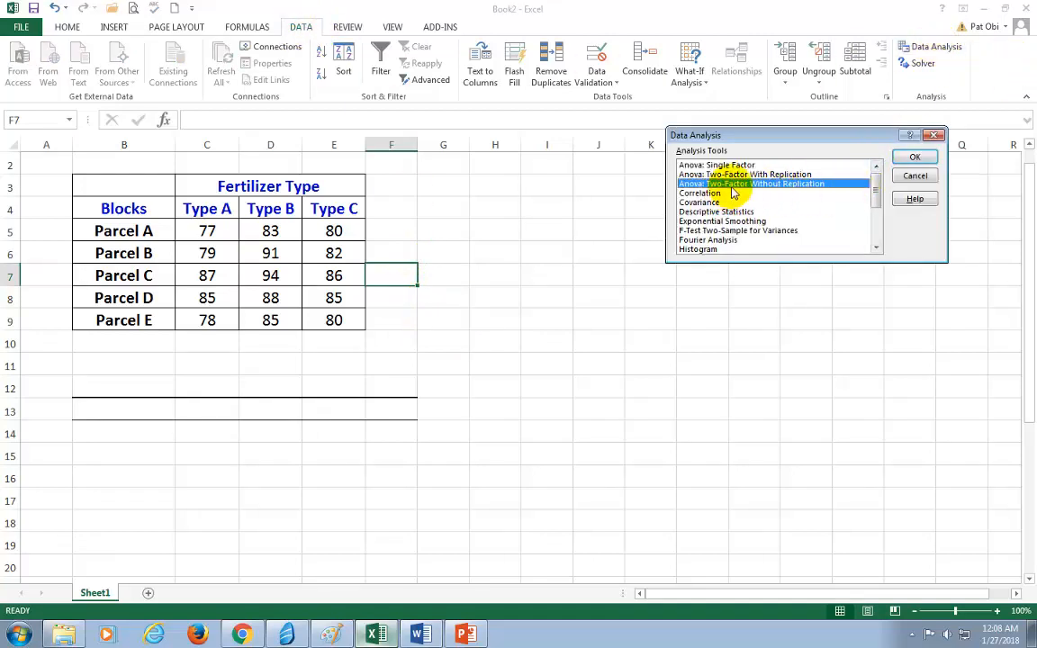
{"action": "mouse_move", "coordinate": [785, 184]}
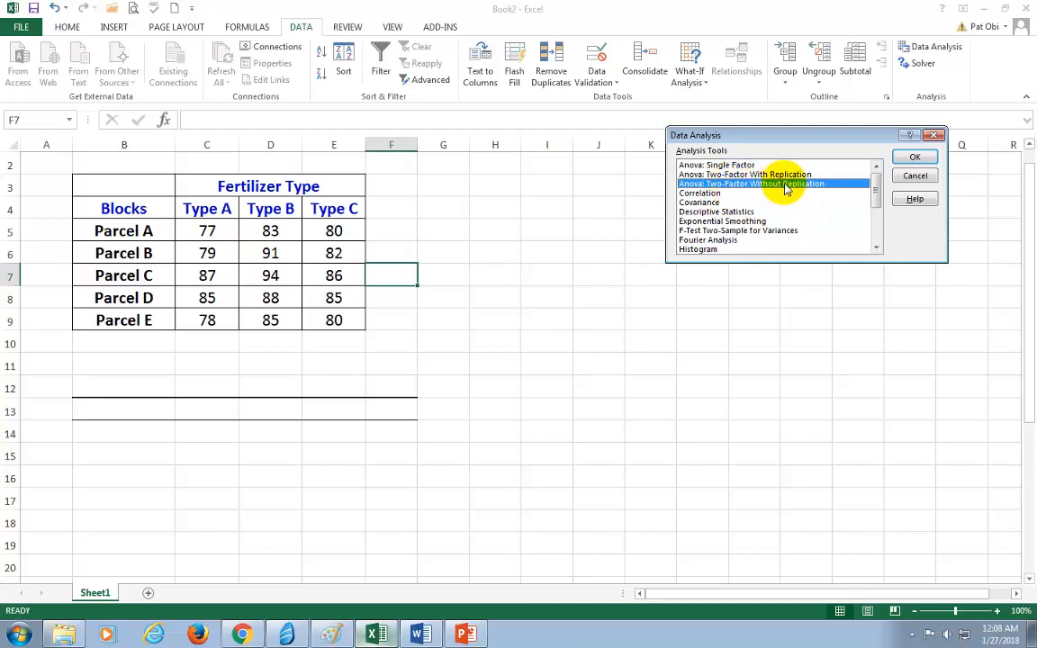
{"action": "left_click", "coordinate": [915, 156]}
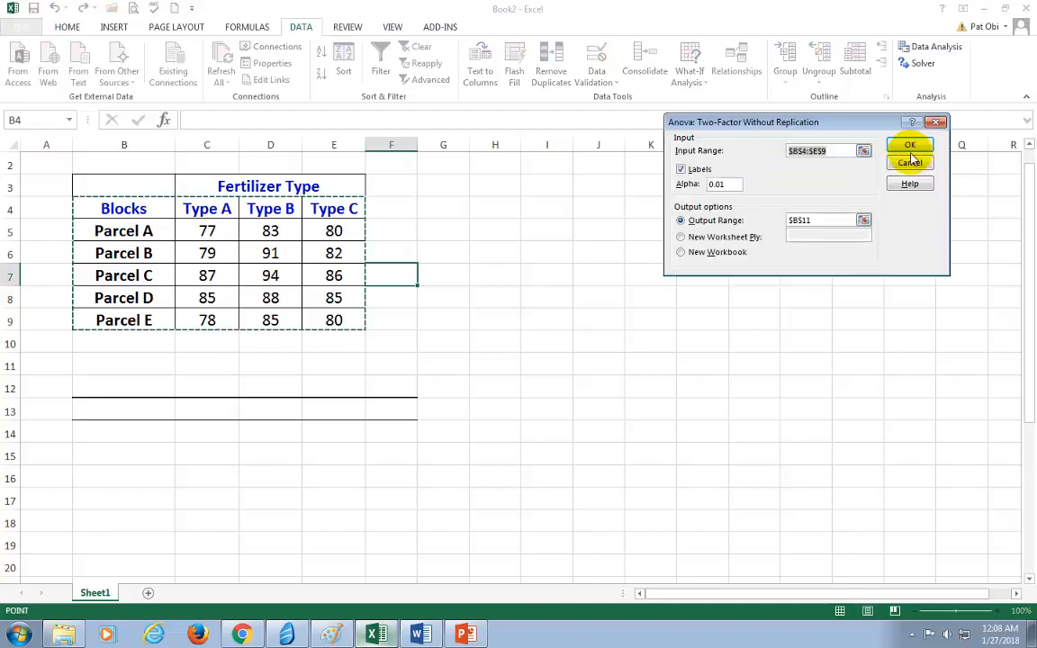
{"action": "left_click", "coordinate": [819, 151]}
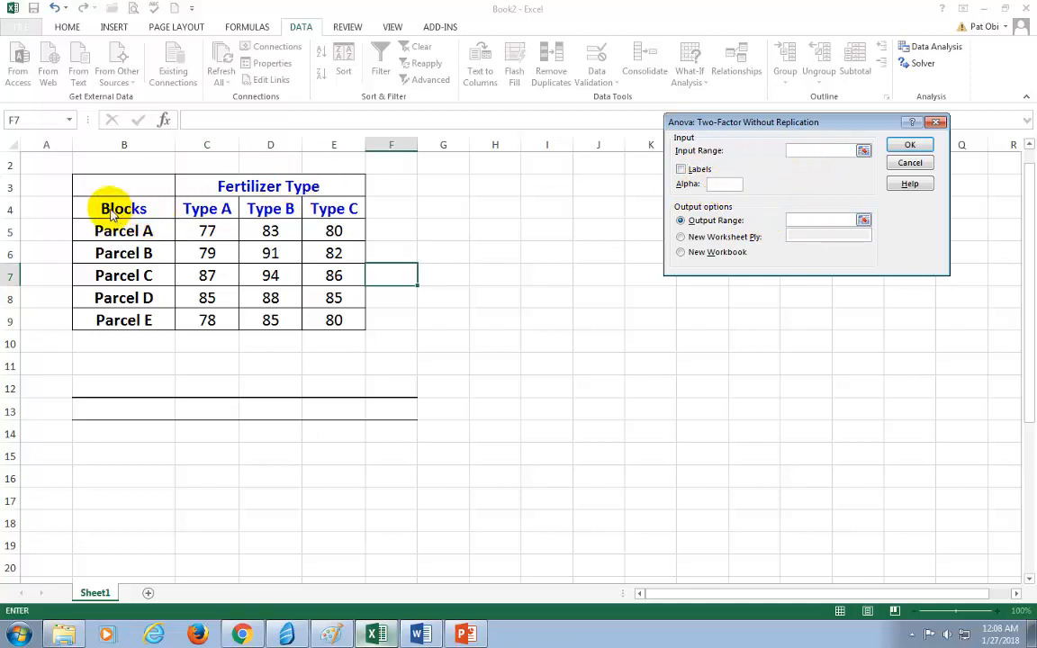
Step: Run the ANOVA on $B$4:$E$9 with labels, alpha 0.01, output at $B$11
{"action": "left_click", "coordinate": [821, 151]}
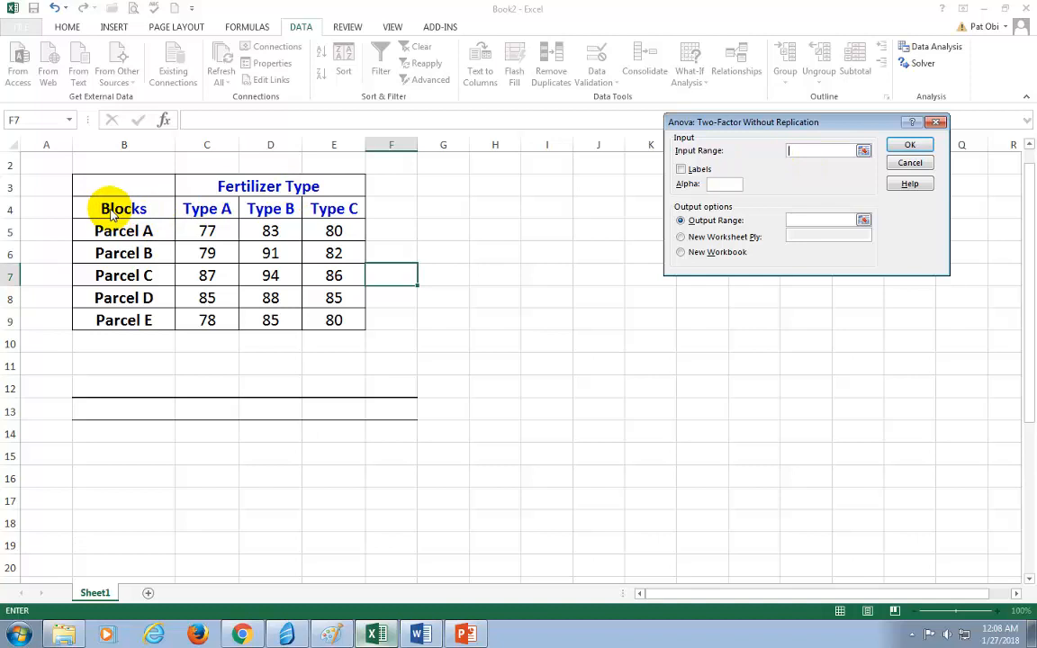
{"action": "left_click", "coordinate": [122, 209]}
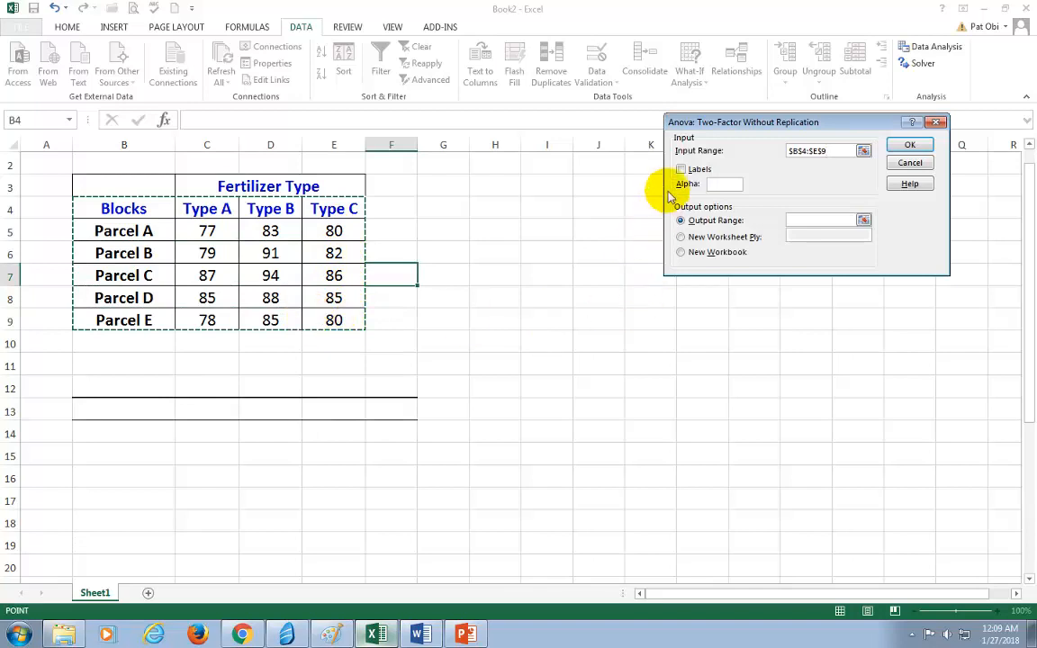
{"action": "left_click", "coordinate": [680, 169]}
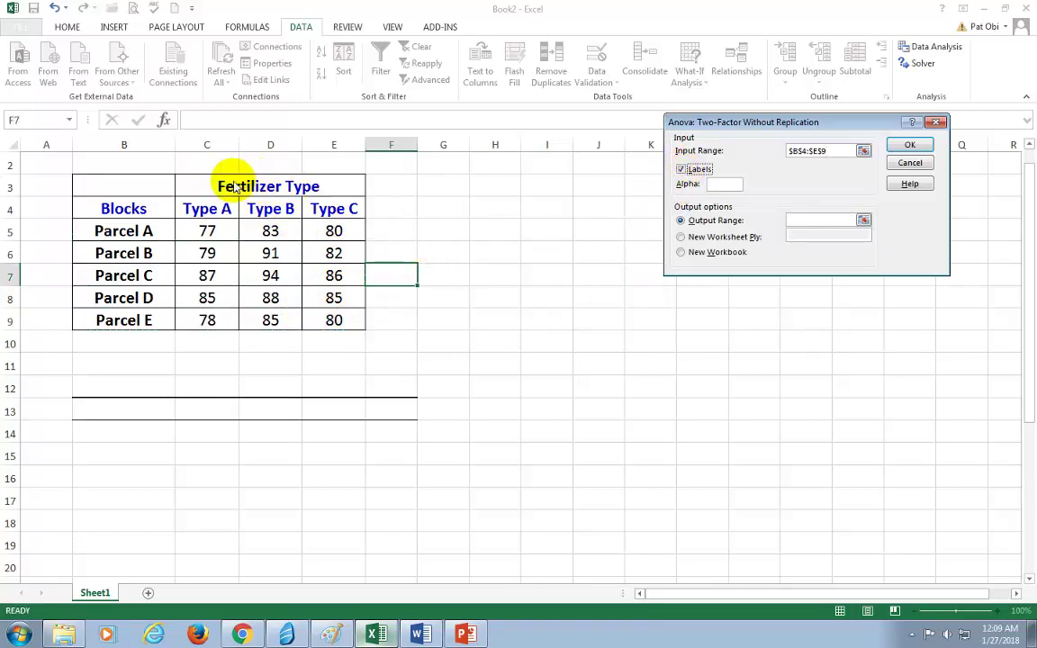
{"action": "mouse_move", "coordinate": [314, 186]}
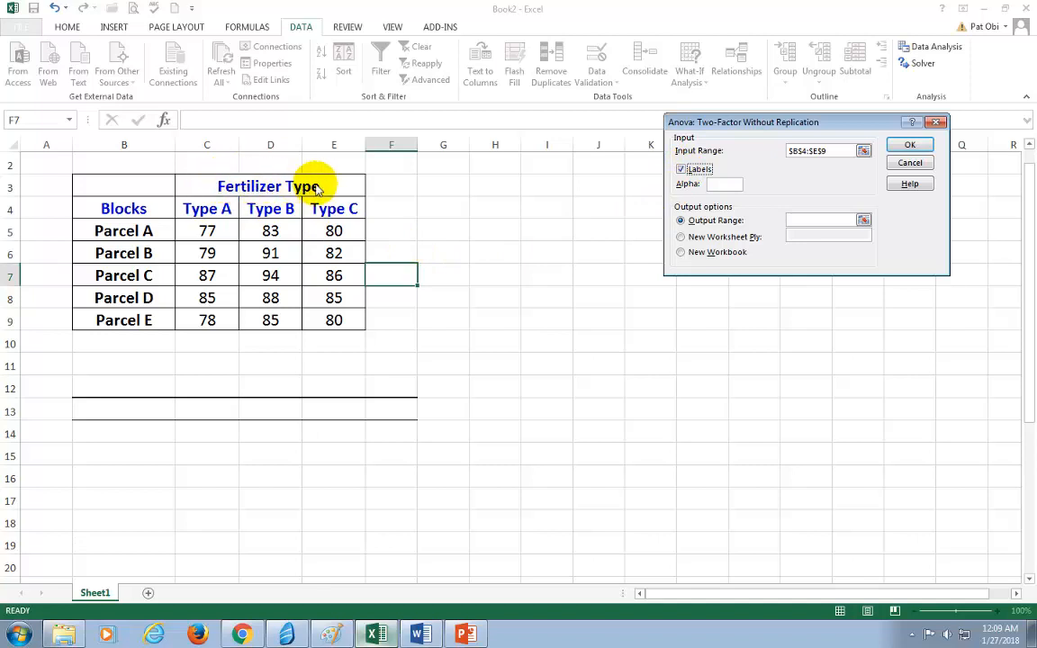
{"action": "mouse_move", "coordinate": [691, 191]}
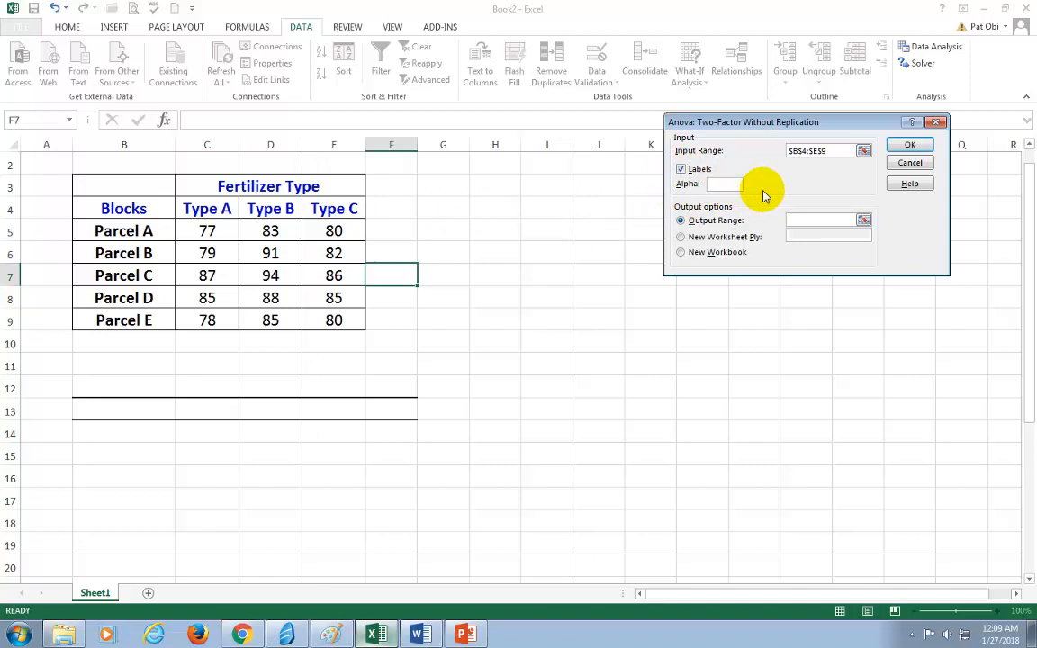
{"action": "type", "text": "0.01"}
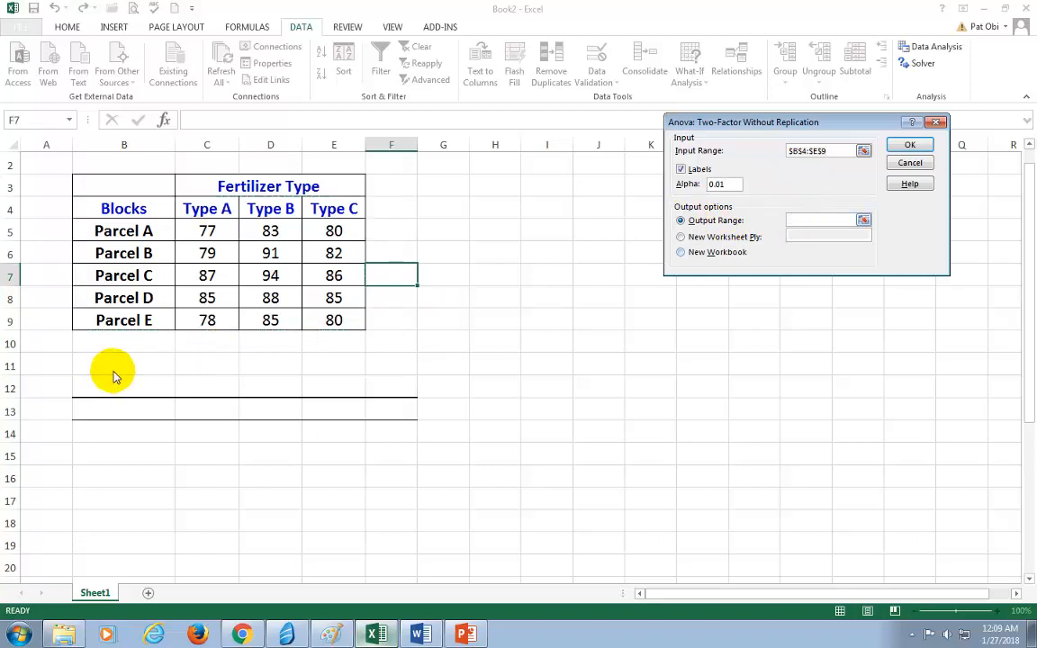
{"action": "left_click", "coordinate": [122, 367]}
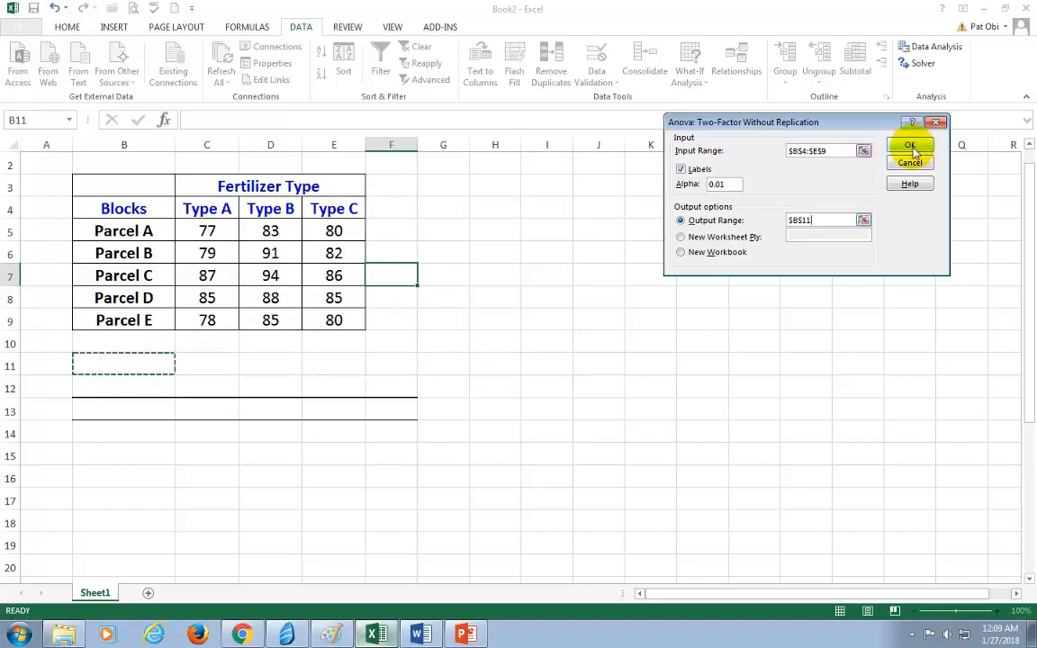
{"action": "left_click", "coordinate": [909, 147]}
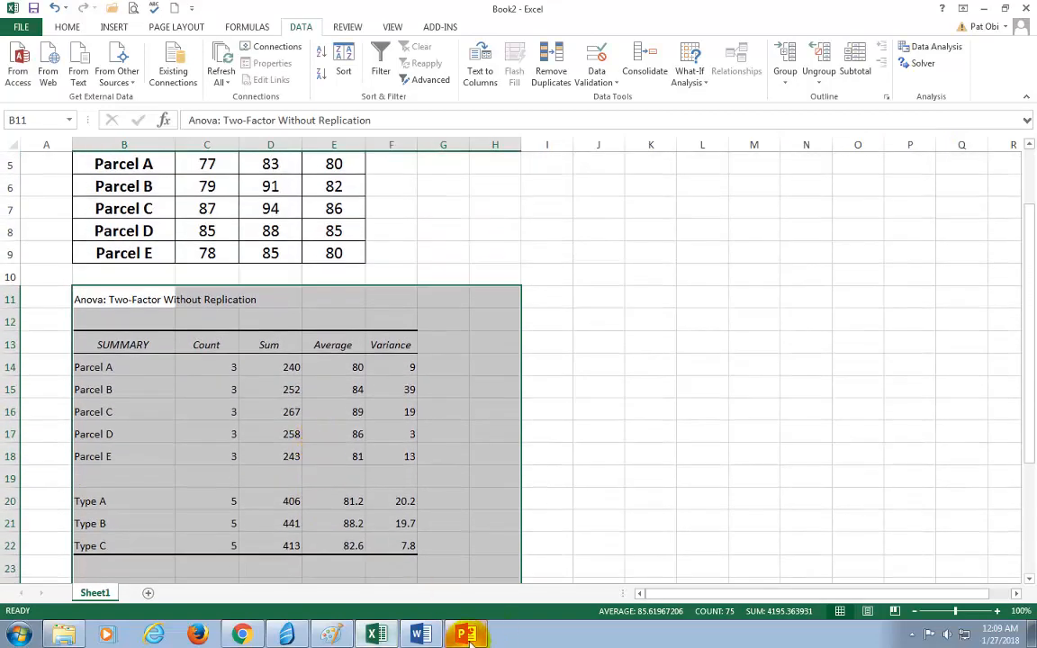
Step: Return to the presentation and show its slides full screen
{"action": "left_click", "coordinate": [468, 632]}
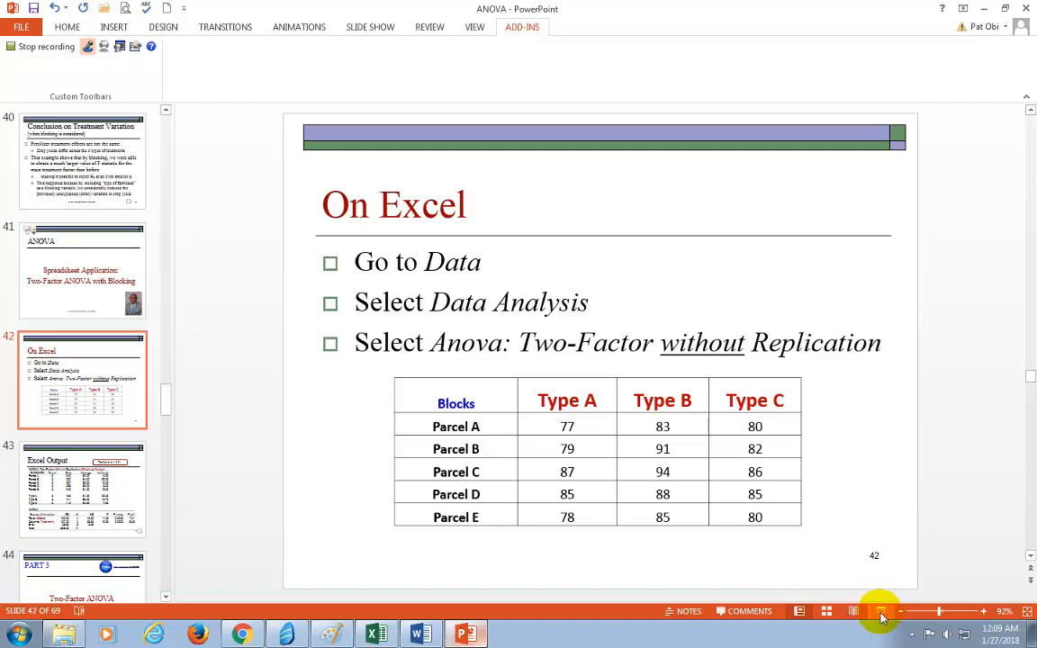
{"action": "left_click", "coordinate": [882, 618]}
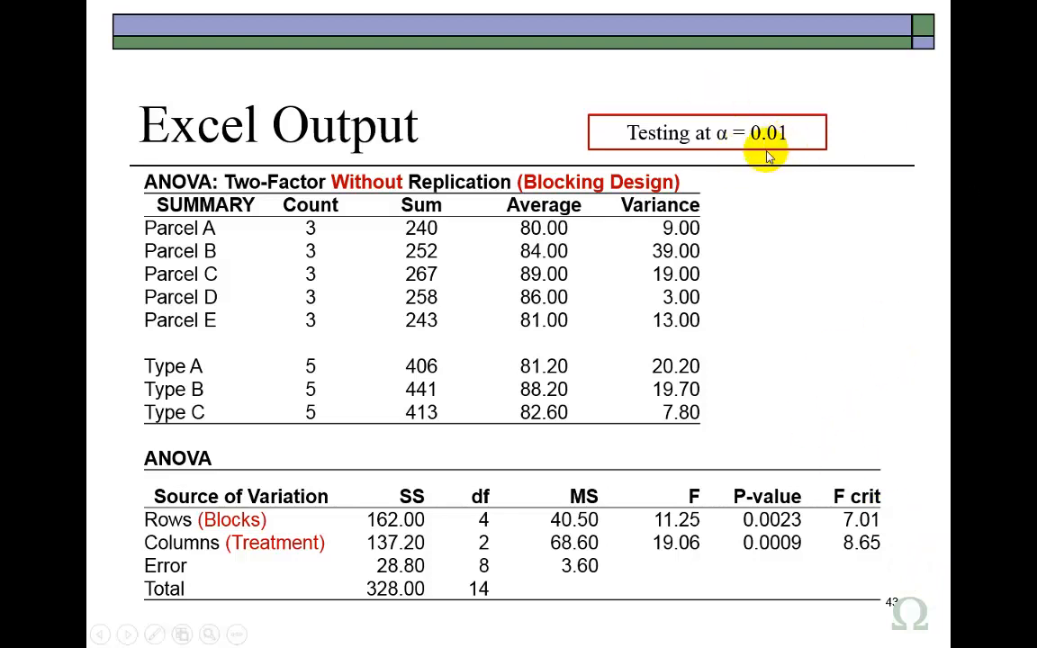
{"action": "mouse_move", "coordinate": [353, 313]}
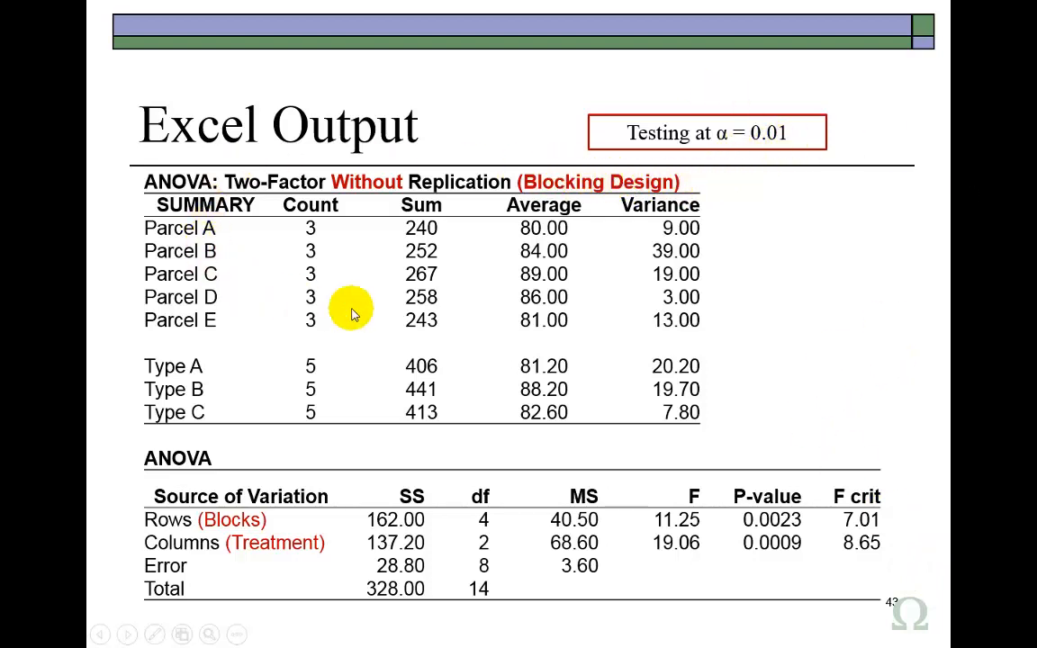
{"action": "mouse_move", "coordinate": [338, 279]}
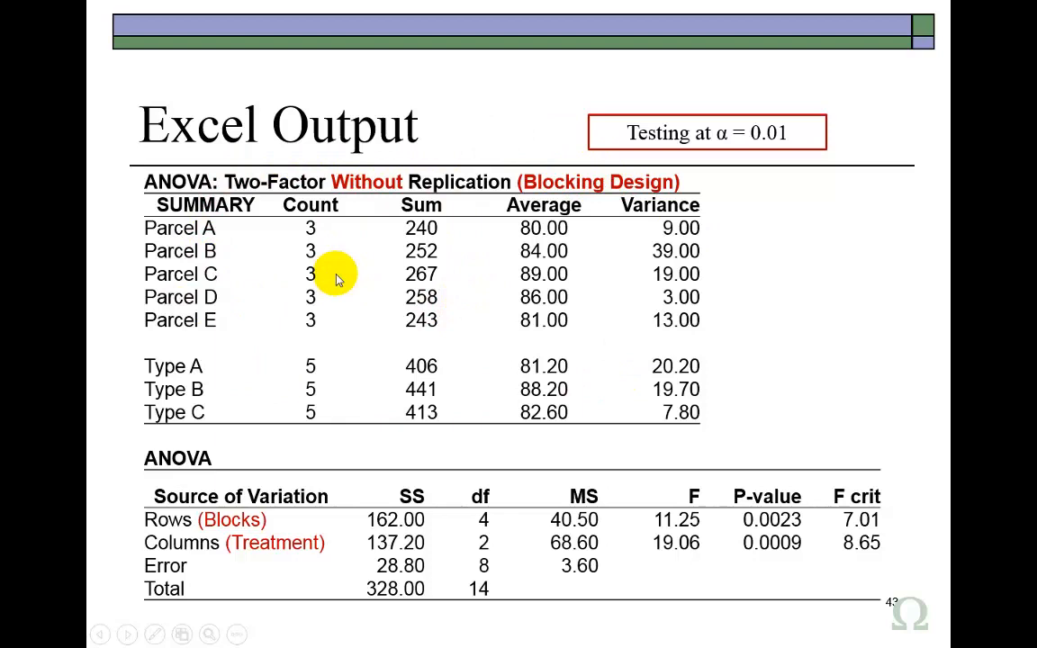
{"action": "mouse_move", "coordinate": [205, 230]}
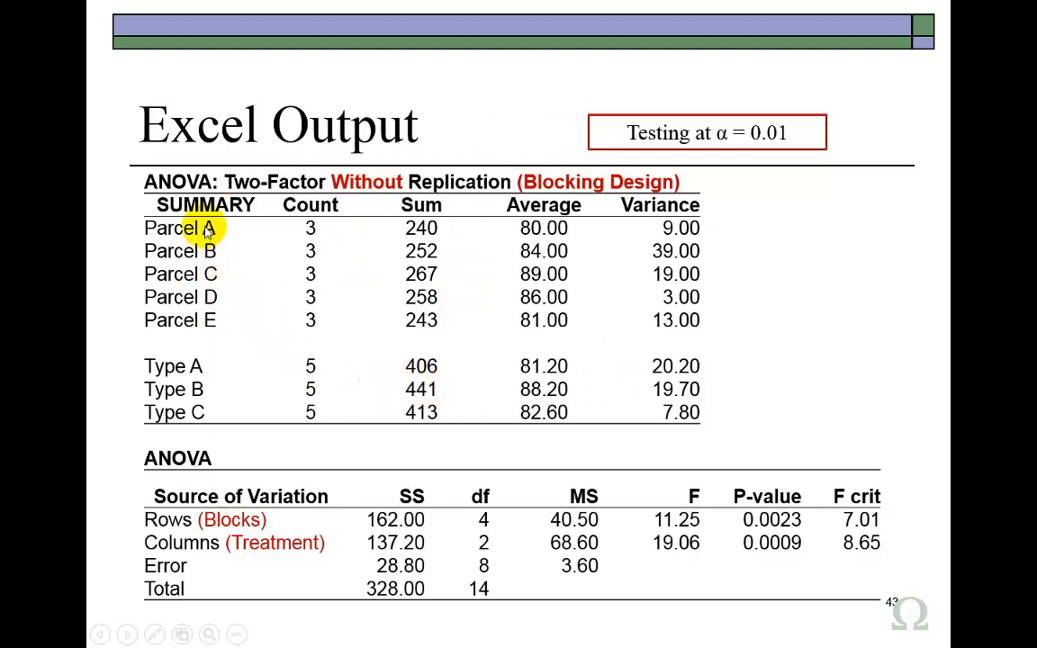
{"action": "mouse_move", "coordinate": [198, 250]}
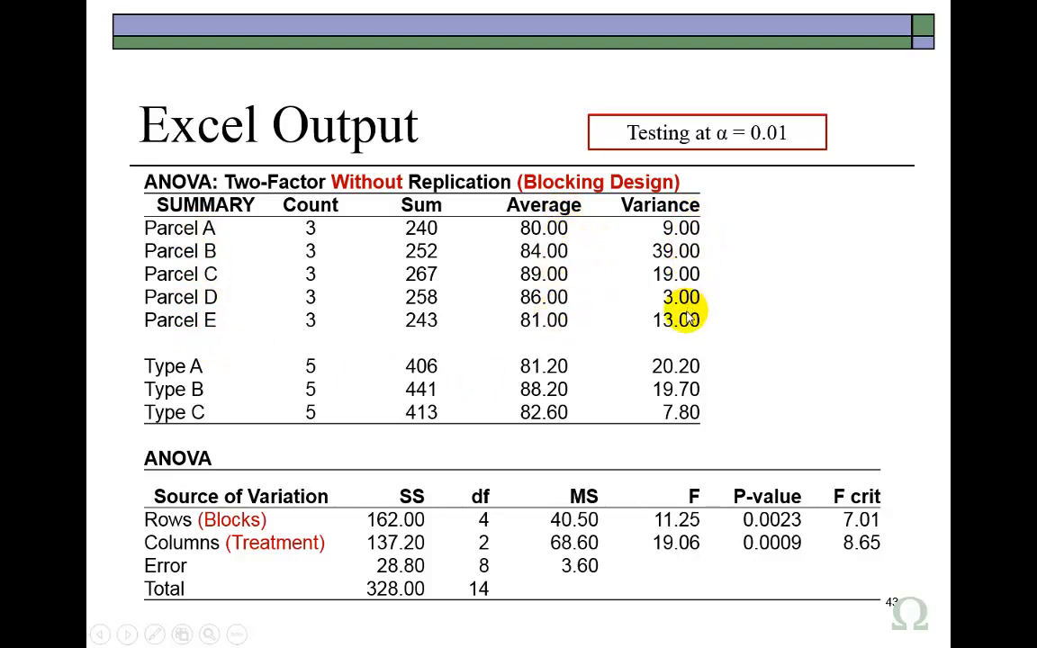
{"action": "mouse_move", "coordinate": [166, 413]}
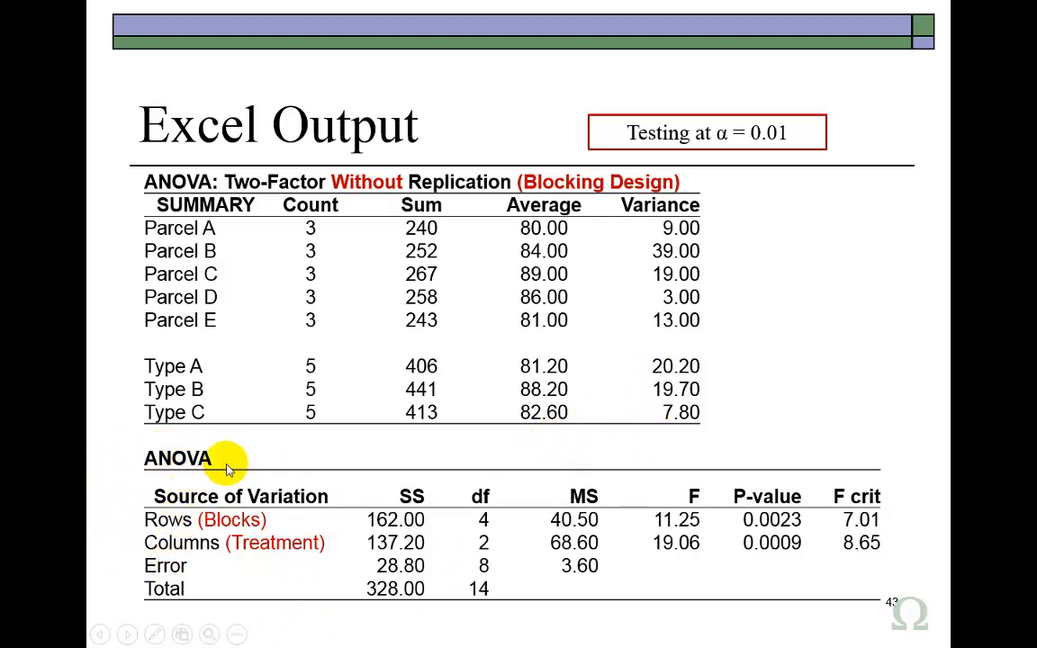
{"action": "mouse_move", "coordinate": [213, 518]}
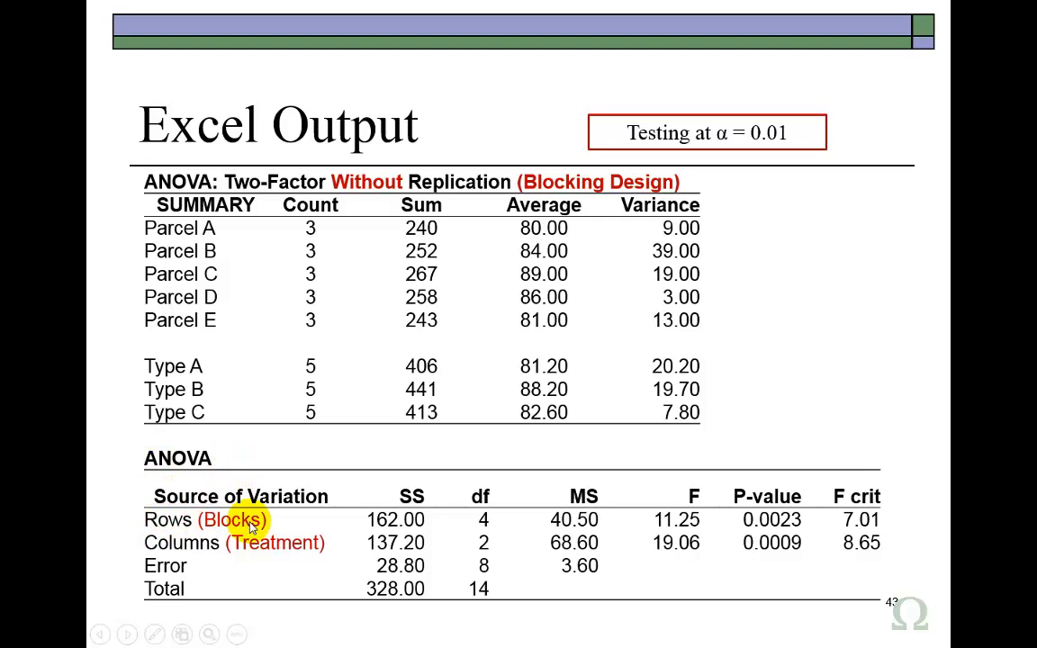
{"action": "mouse_move", "coordinate": [220, 529]}
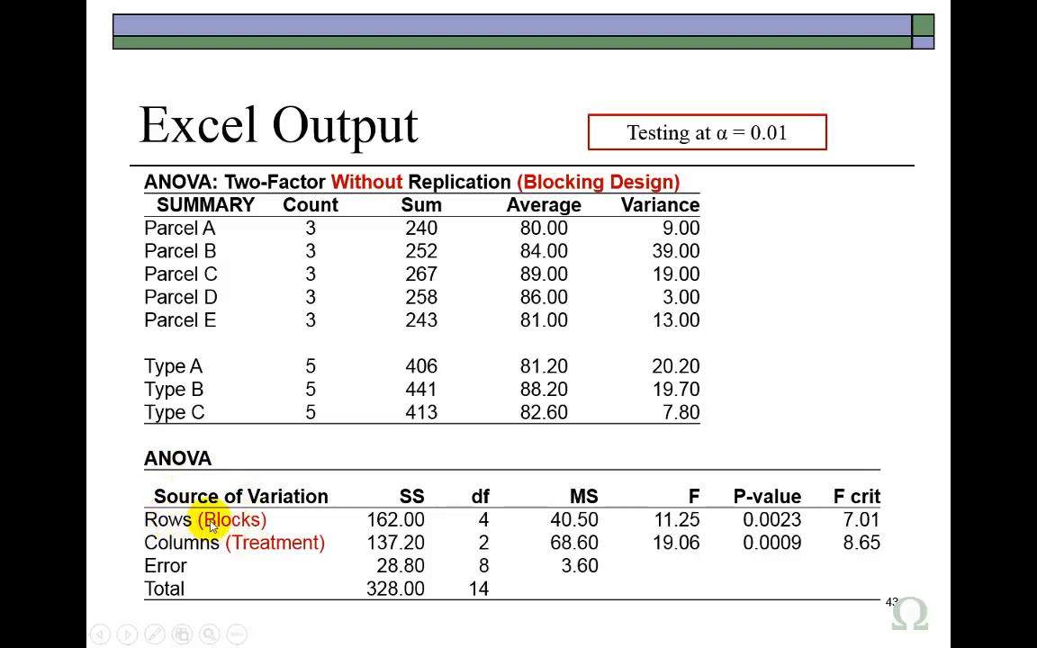
{"action": "mouse_move", "coordinate": [695, 579]}
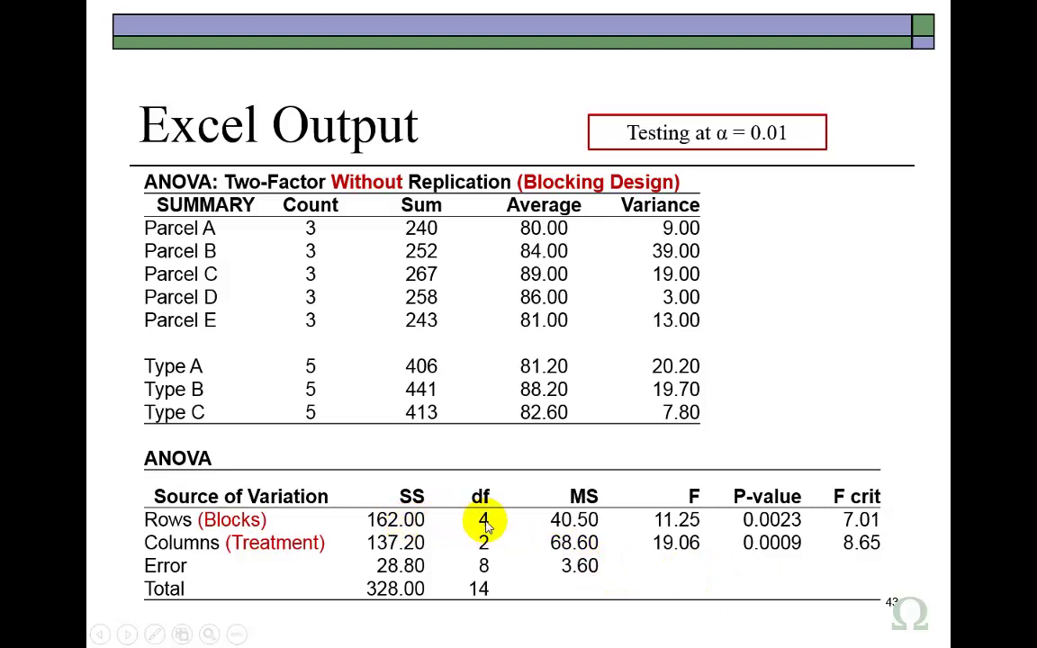
{"action": "mouse_move", "coordinate": [469, 529]}
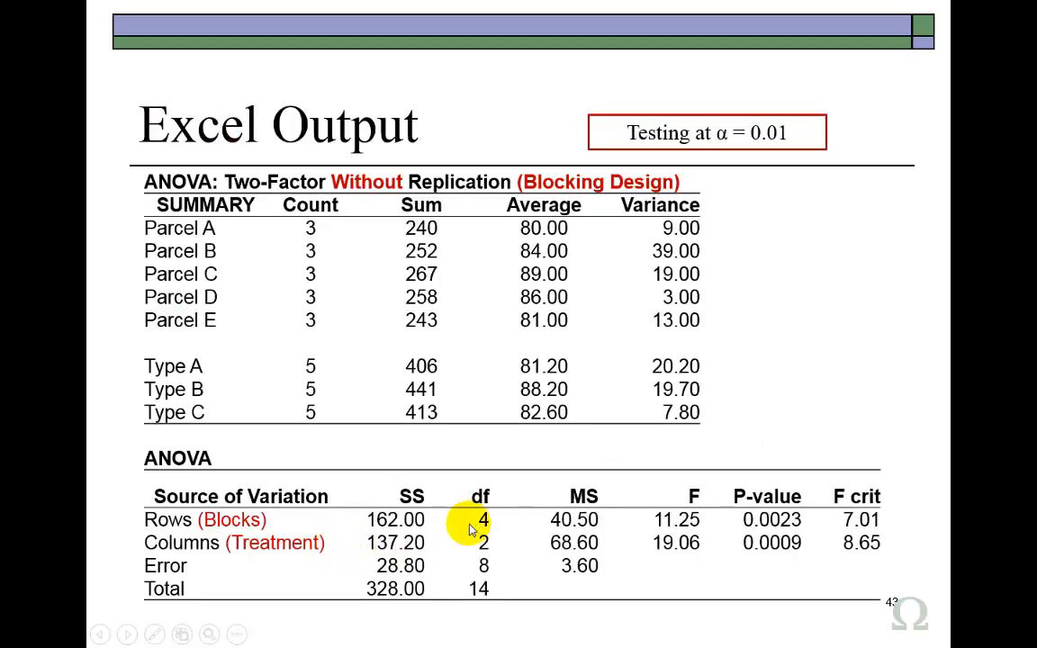
{"action": "mouse_move", "coordinate": [580, 530]}
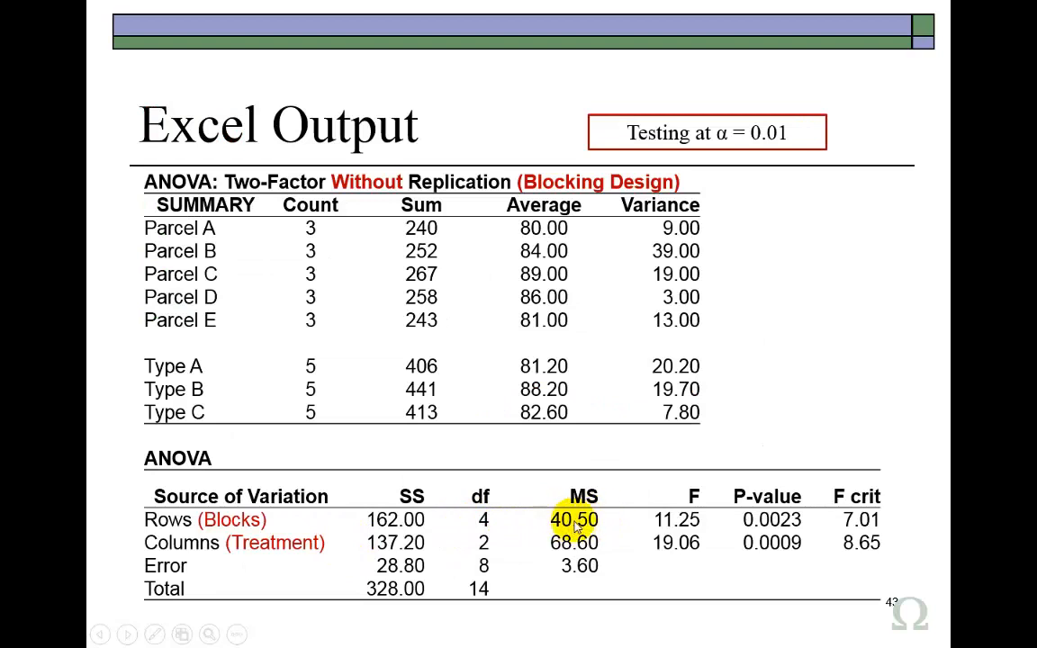
{"action": "mouse_move", "coordinate": [403, 520]}
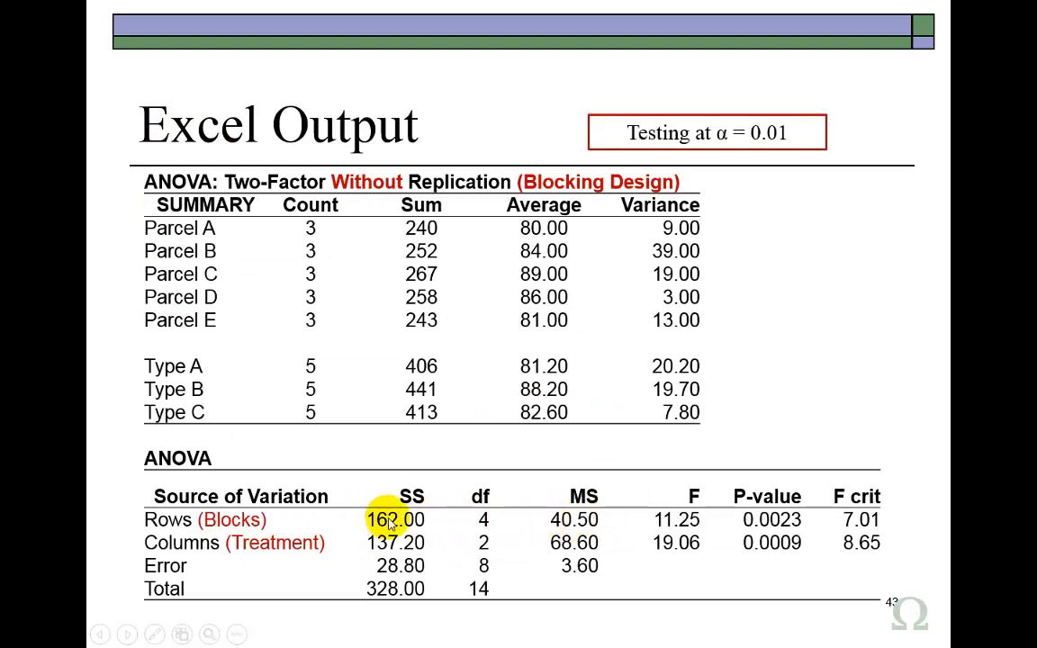
{"action": "mouse_move", "coordinate": [485, 522]}
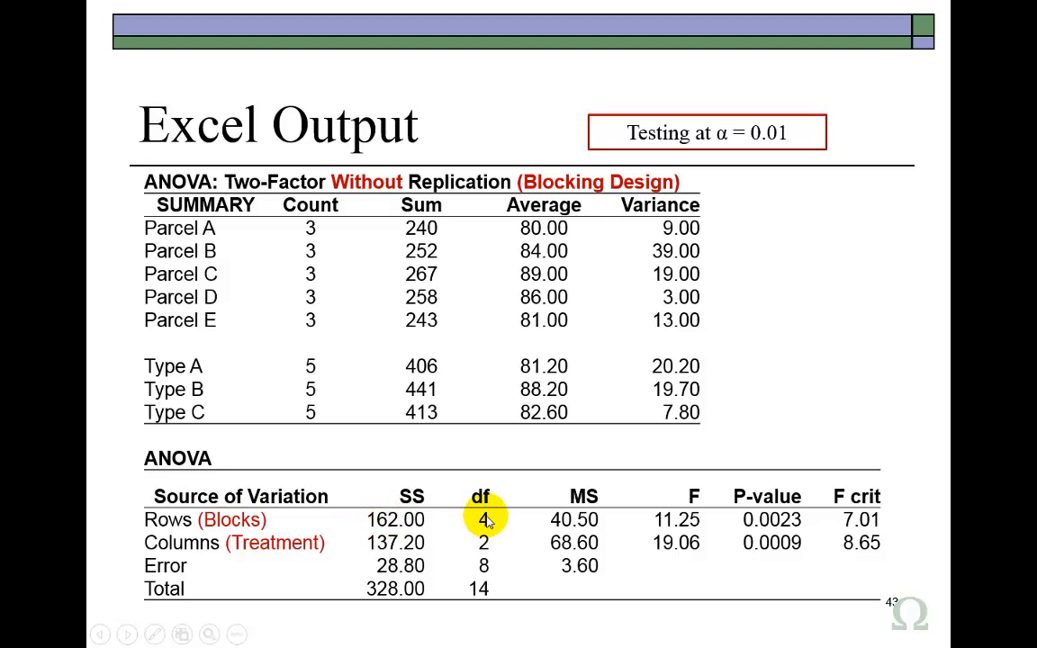
{"action": "mouse_move", "coordinate": [586, 522]}
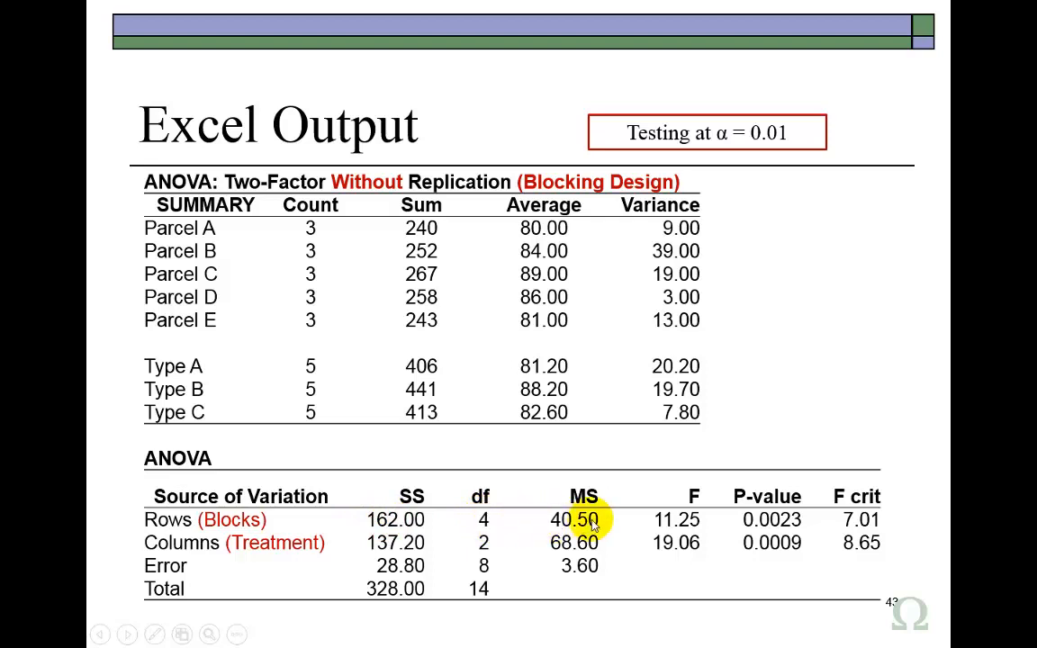
{"action": "mouse_move", "coordinate": [683, 520]}
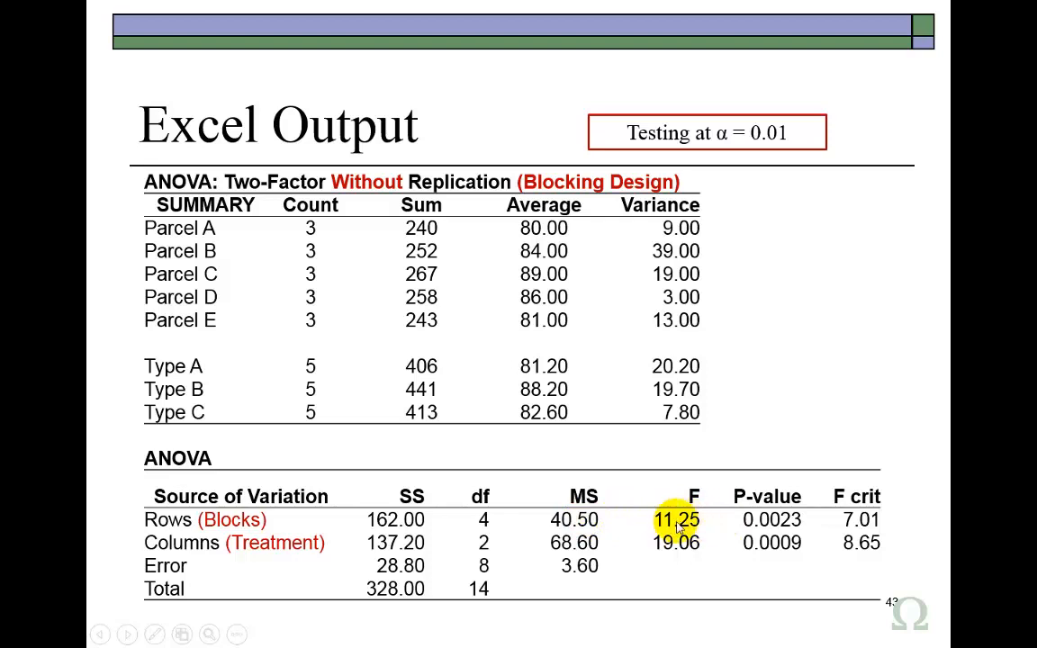
{"action": "mouse_move", "coordinate": [693, 532]}
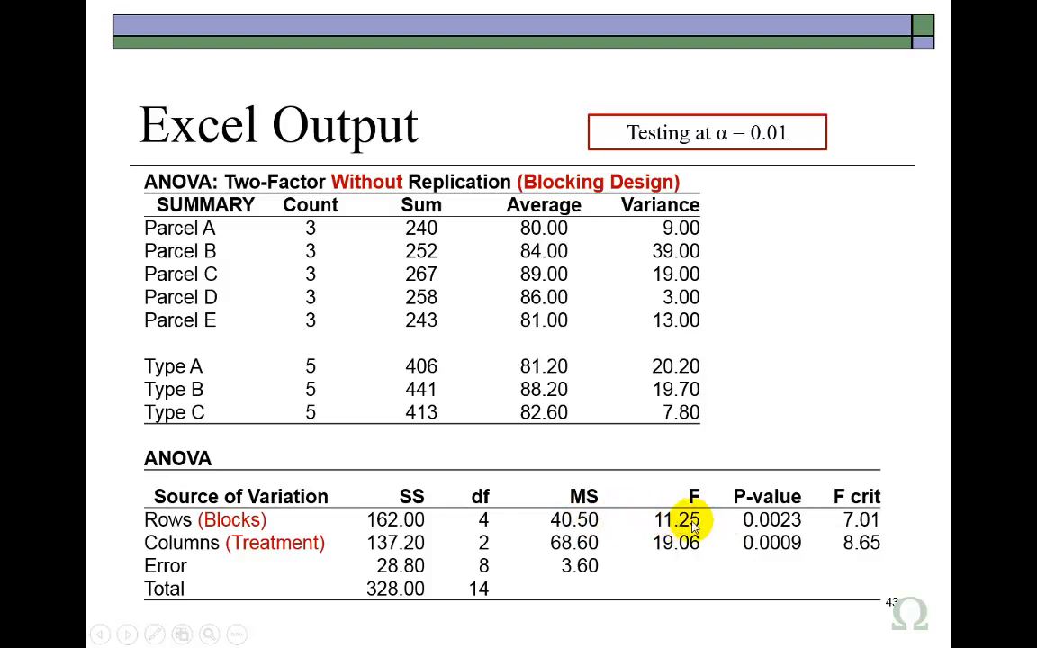
{"action": "mouse_move", "coordinate": [601, 522]}
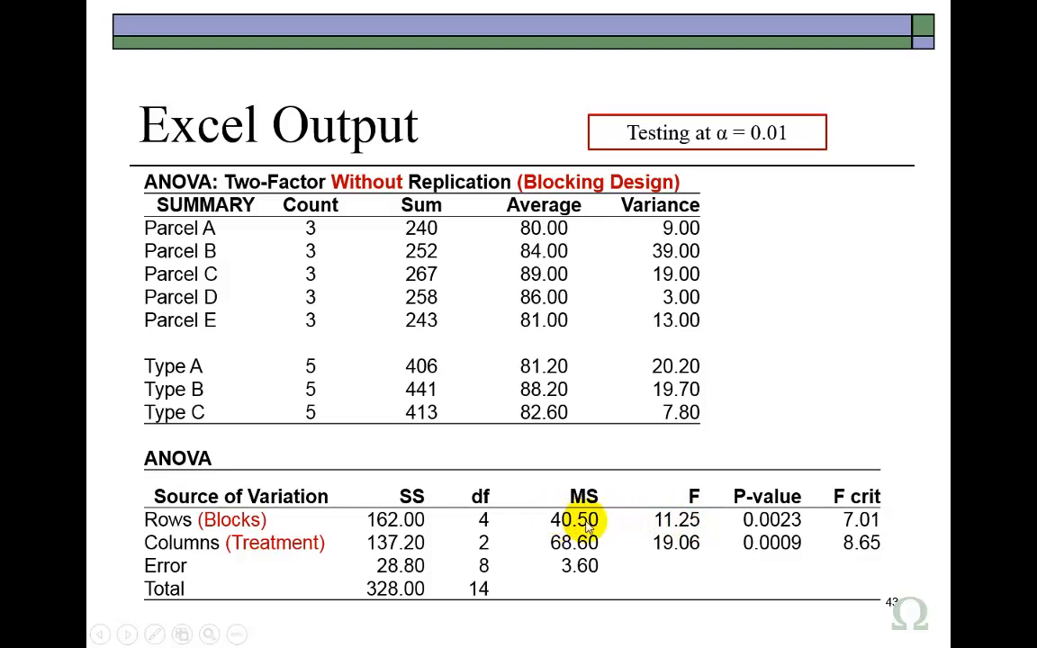
{"action": "mouse_move", "coordinate": [598, 580]}
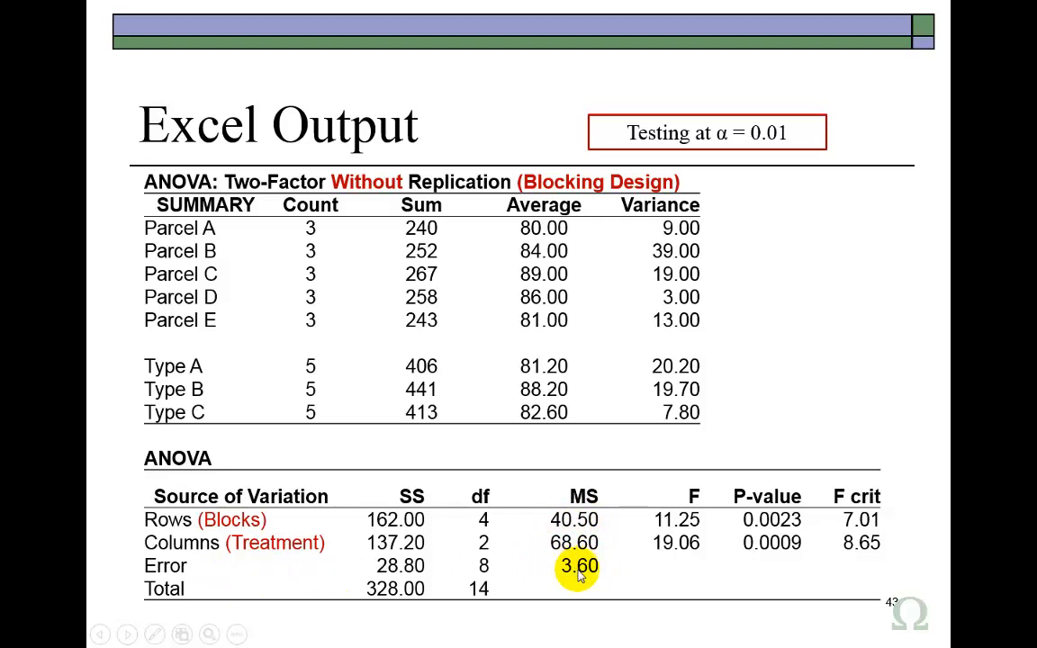
{"action": "mouse_move", "coordinate": [255, 558]}
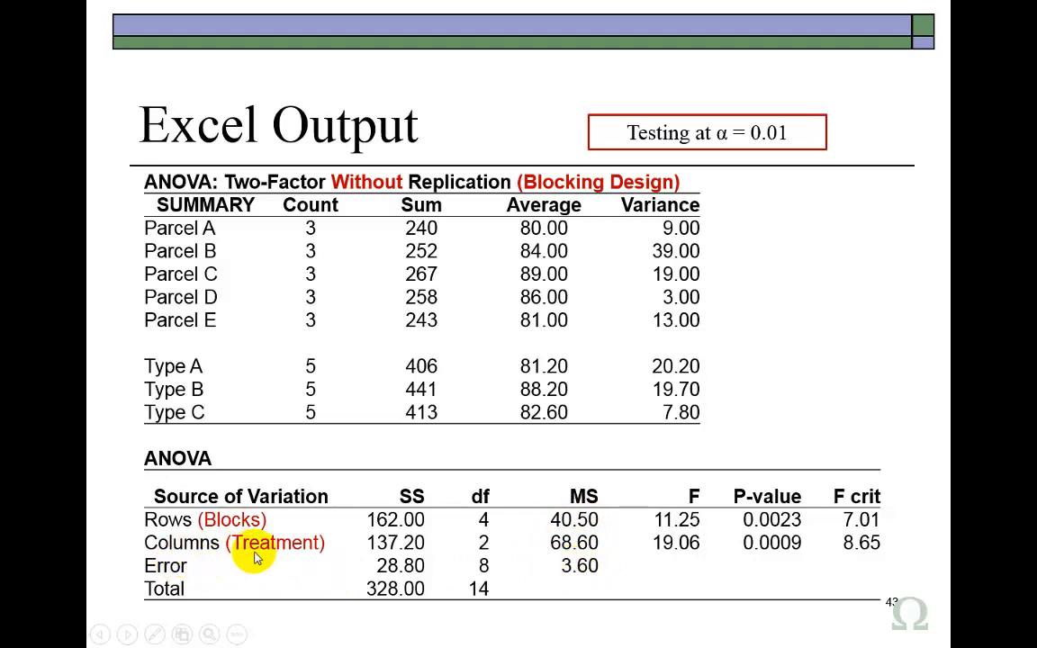
{"action": "mouse_move", "coordinate": [245, 553]}
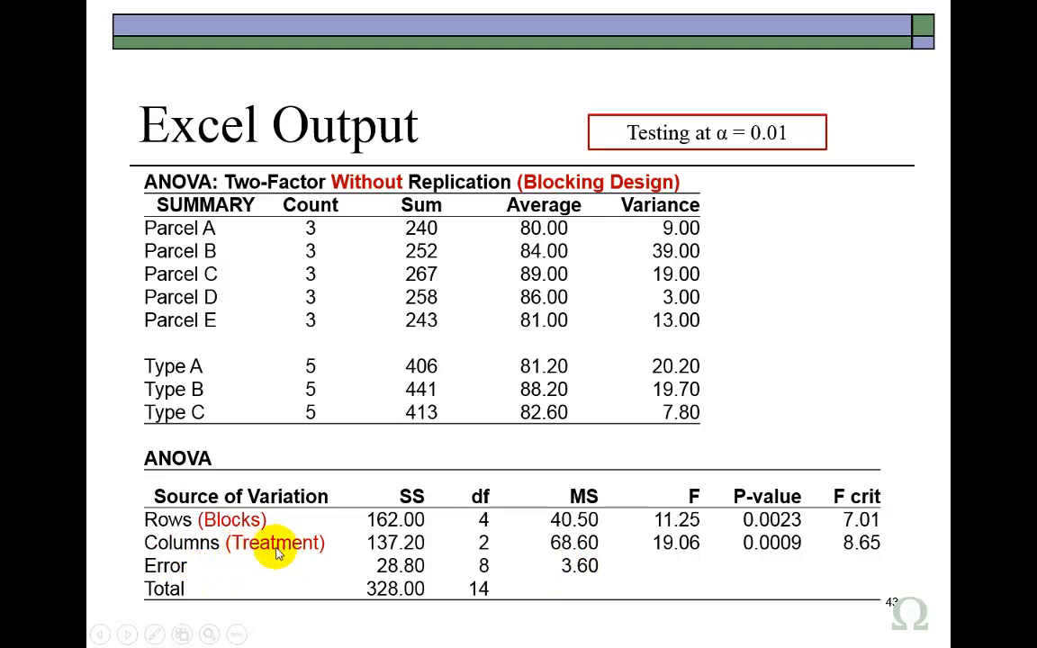
{"action": "mouse_move", "coordinate": [691, 538]}
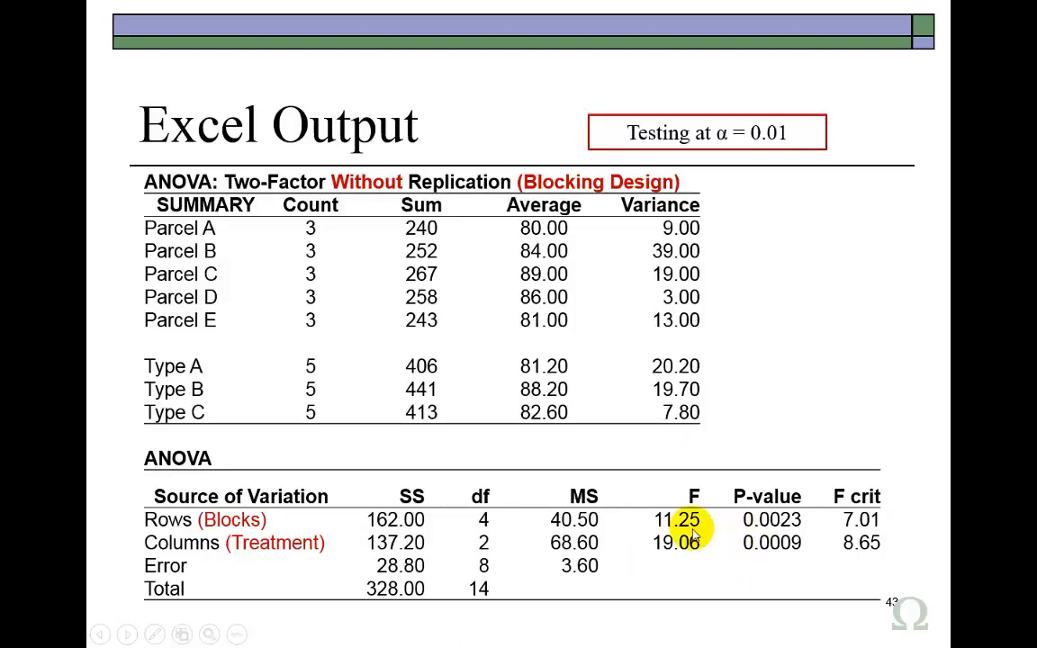
{"action": "mouse_move", "coordinate": [189, 543]}
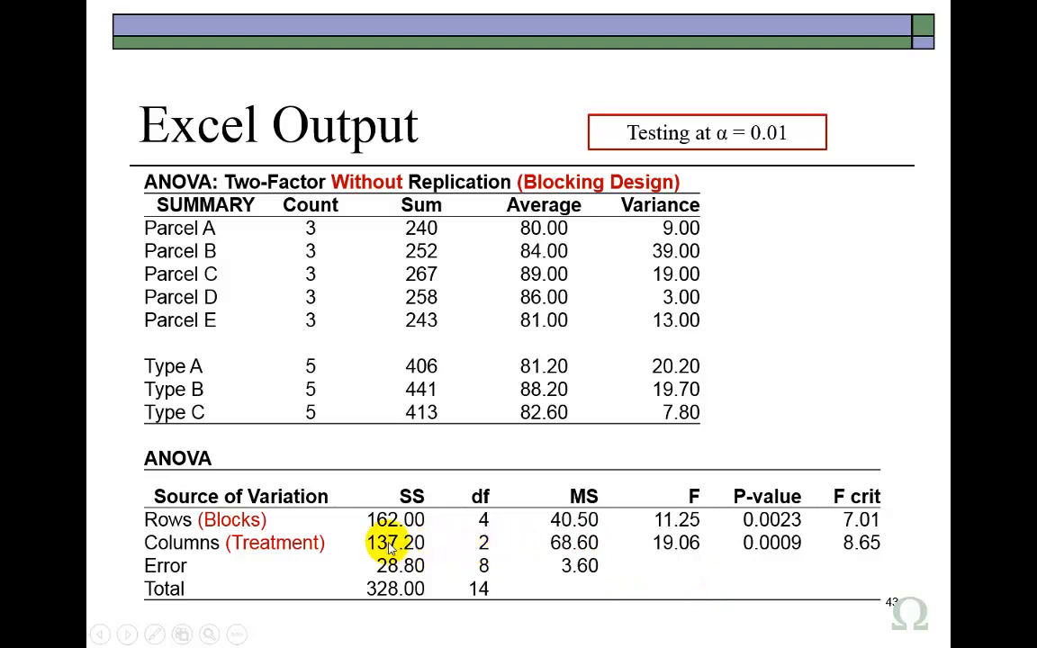
{"action": "mouse_move", "coordinate": [407, 558]}
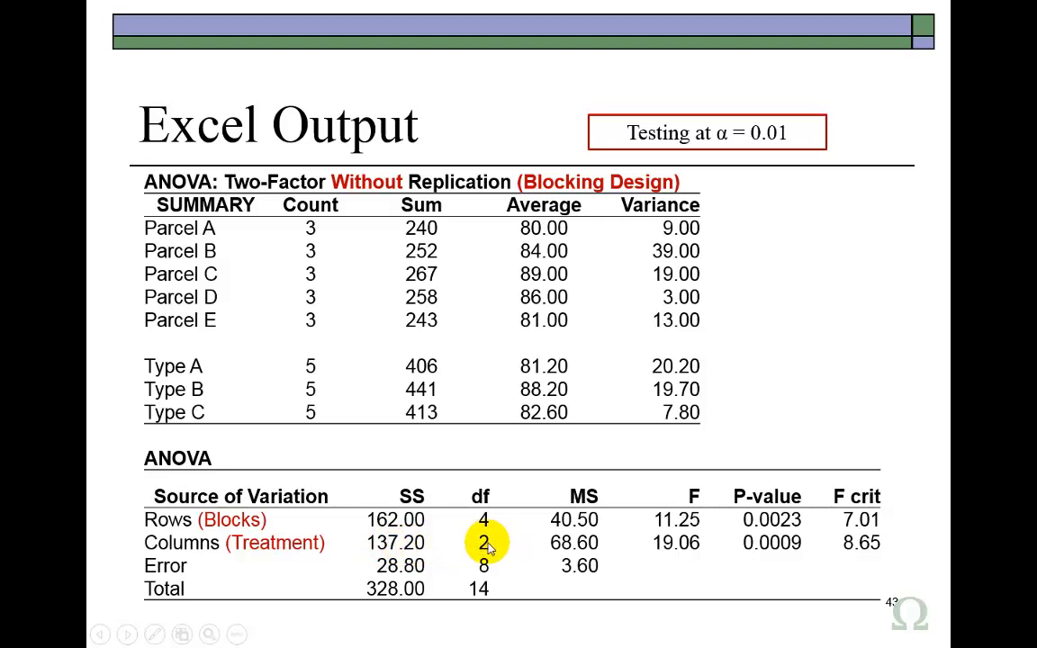
{"action": "mouse_move", "coordinate": [483, 547]}
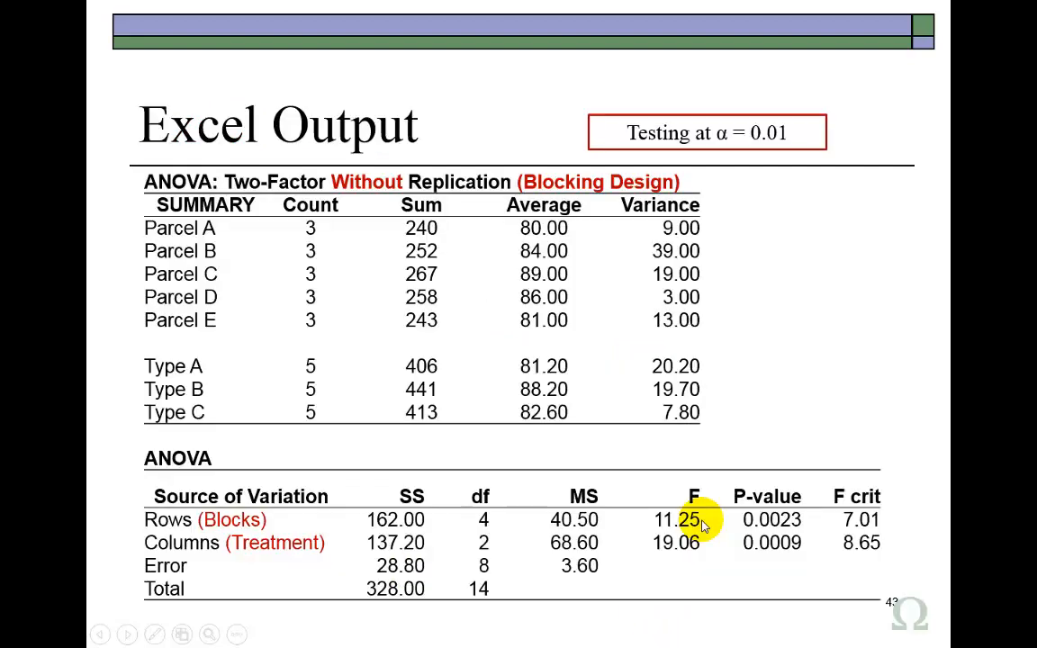
{"action": "mouse_move", "coordinate": [568, 544]}
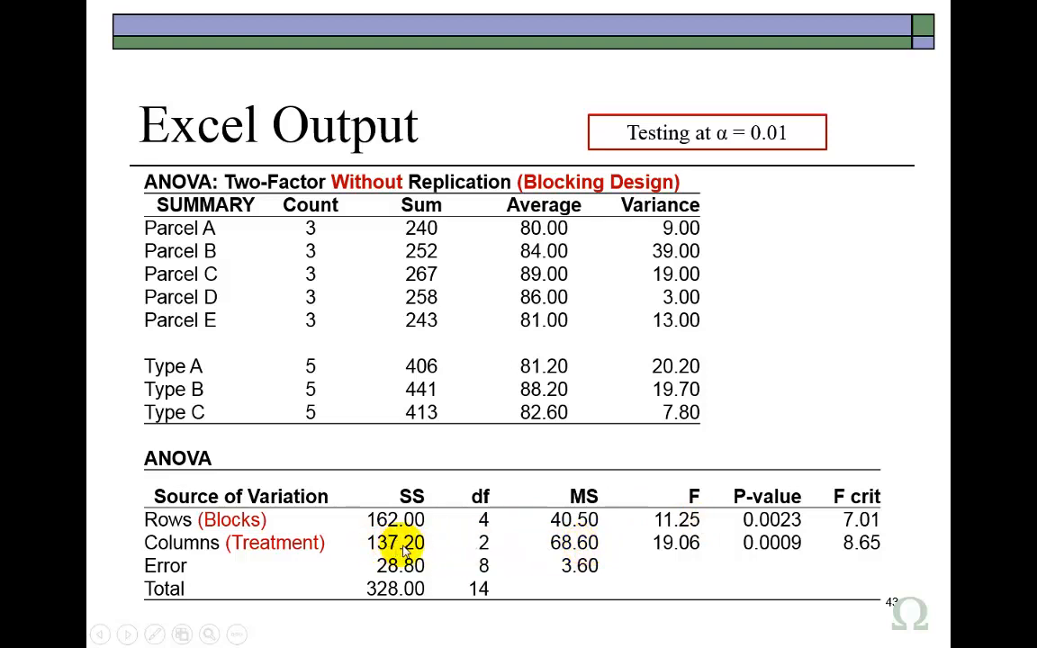
{"action": "mouse_move", "coordinate": [519, 551]}
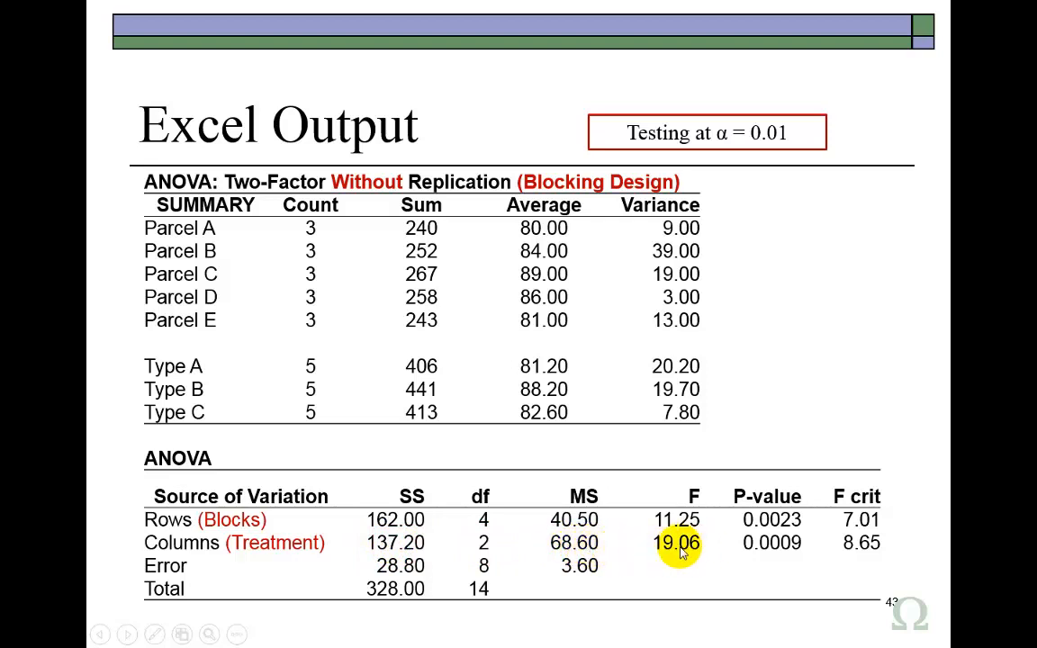
{"action": "mouse_move", "coordinate": [574, 544]}
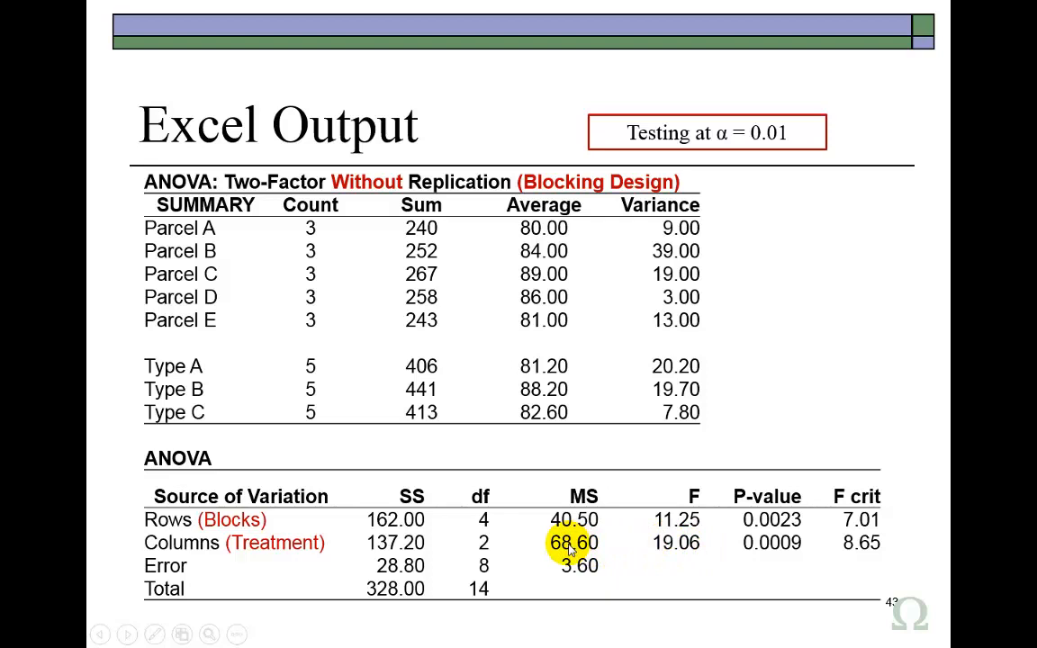
{"action": "mouse_move", "coordinate": [565, 556]}
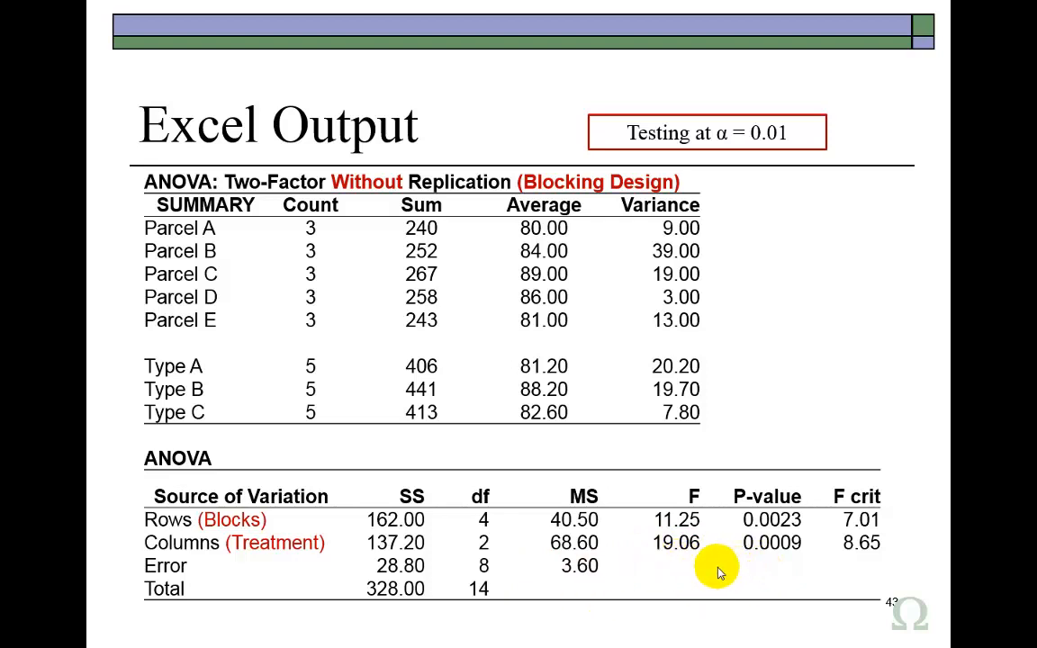
{"action": "mouse_move", "coordinate": [729, 549]}
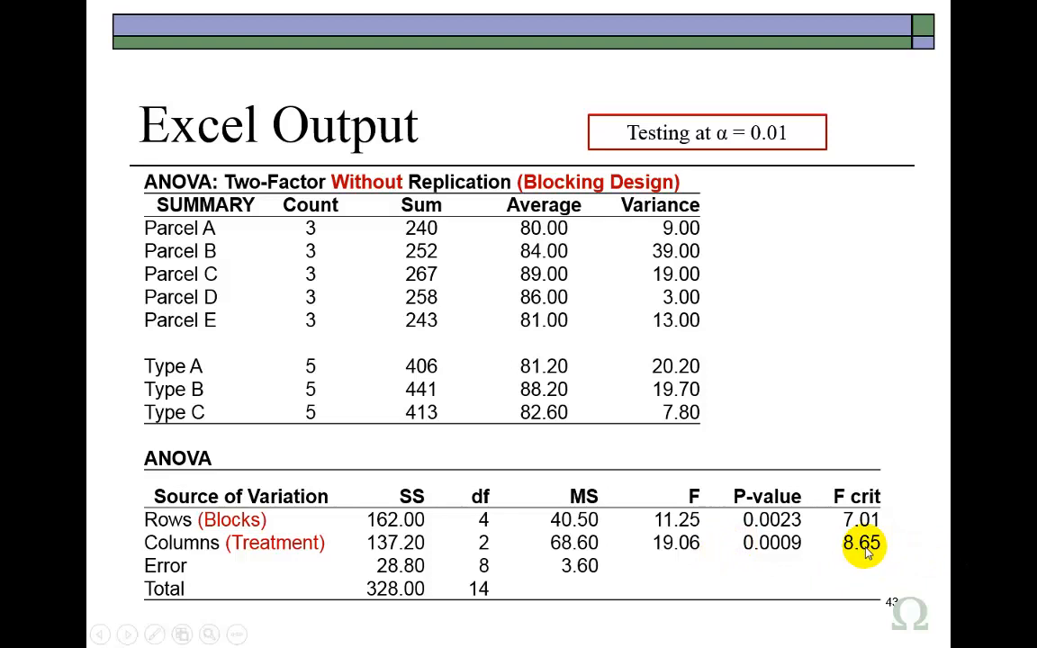
{"action": "mouse_move", "coordinate": [899, 558]}
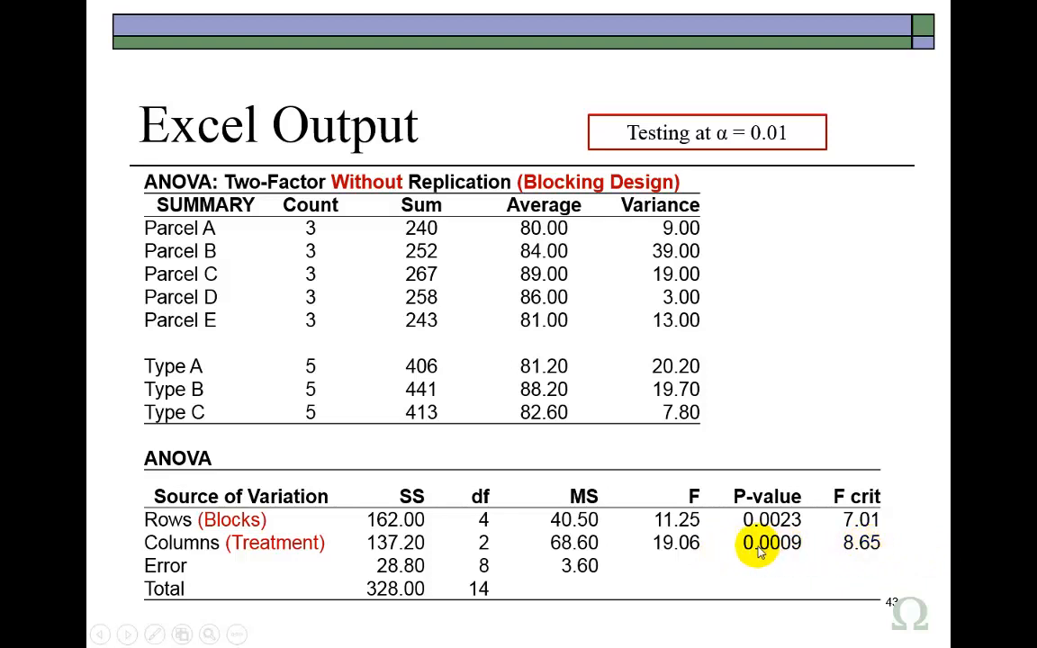
{"action": "mouse_move", "coordinate": [779, 555]}
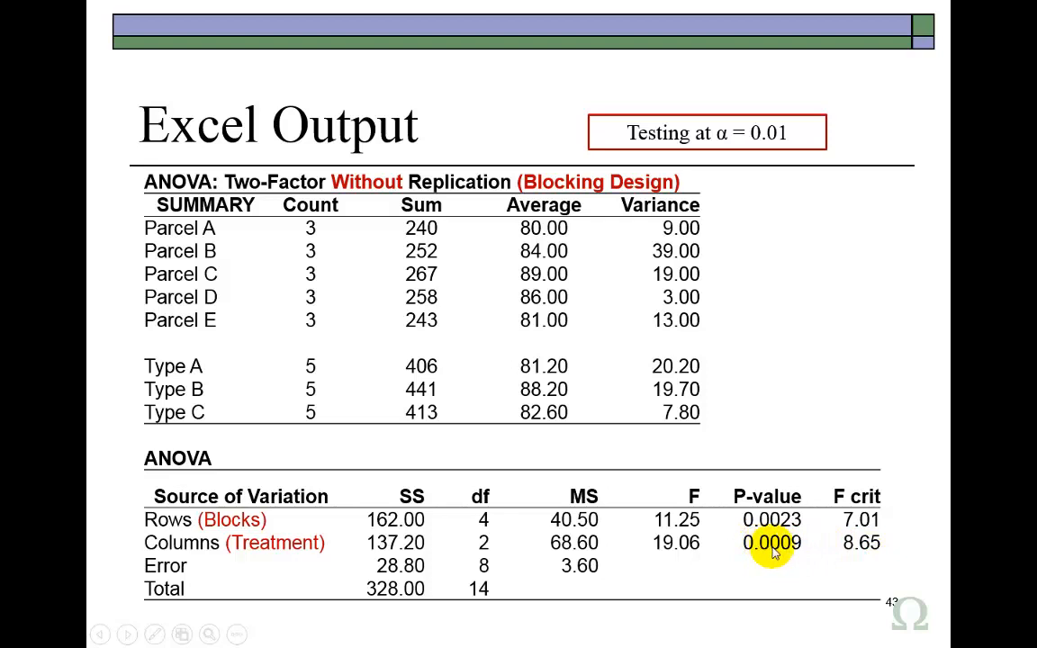
{"action": "mouse_move", "coordinate": [785, 558]}
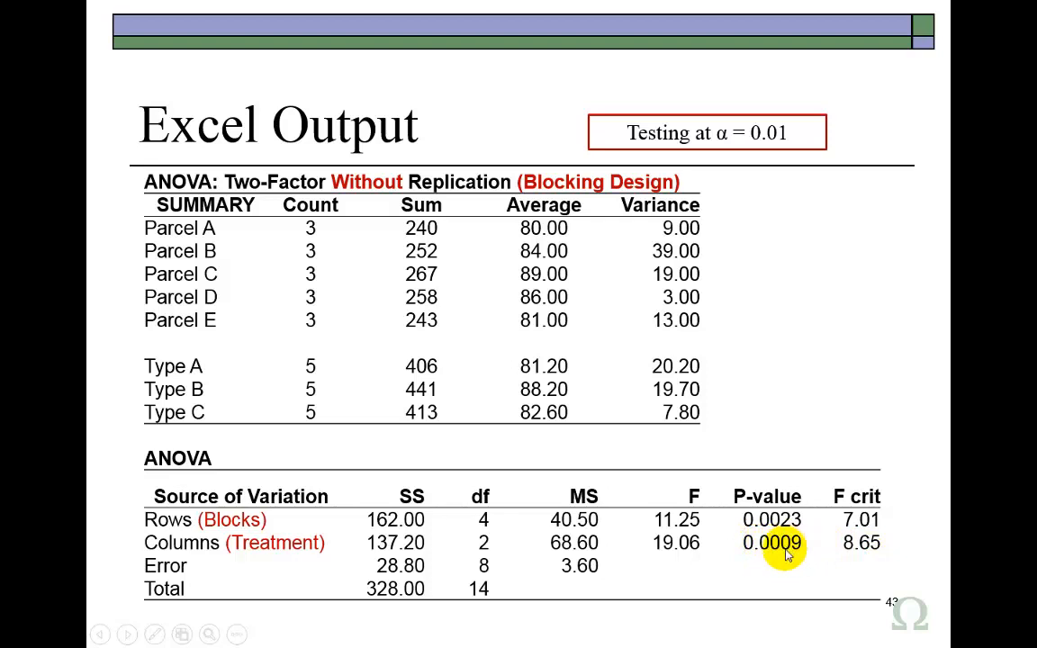
{"action": "mouse_move", "coordinate": [737, 140]}
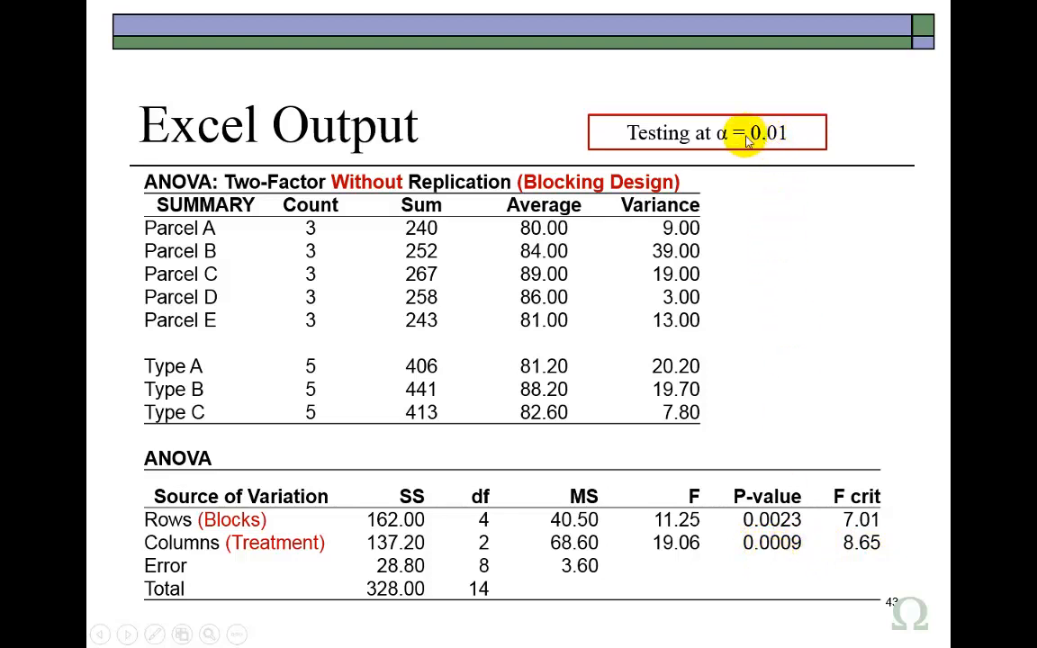
{"action": "mouse_move", "coordinate": [752, 140]}
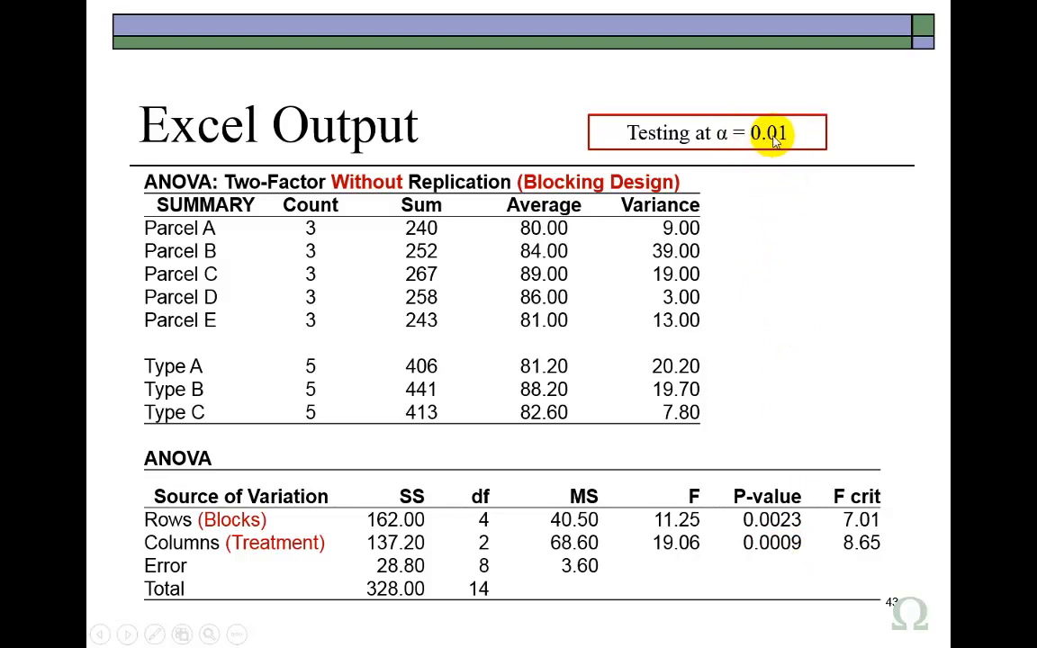
{"action": "mouse_move", "coordinate": [768, 148]}
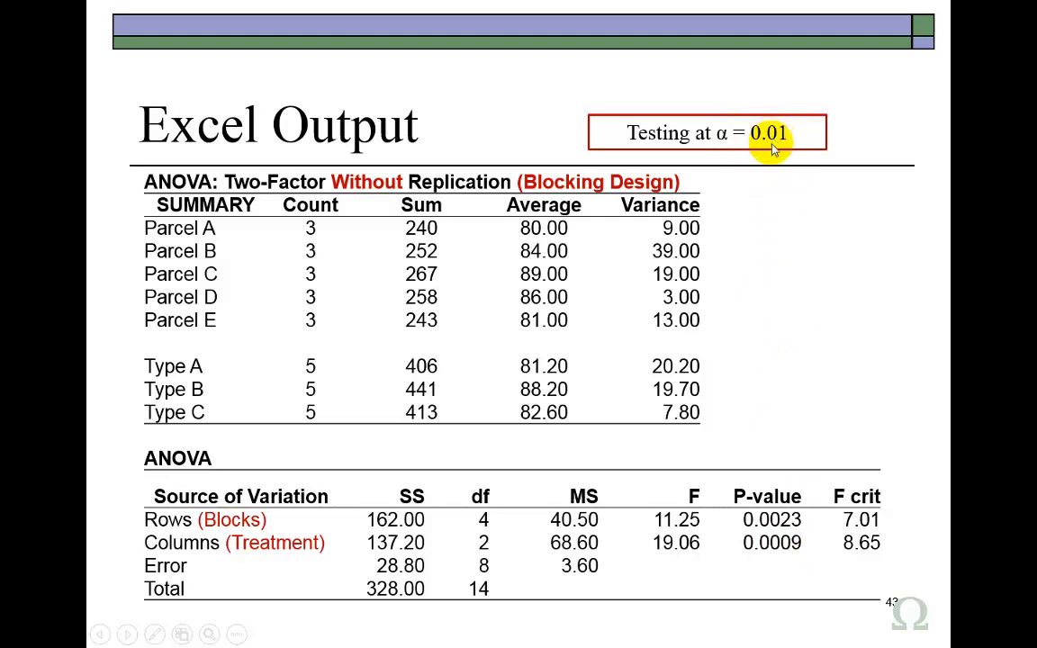